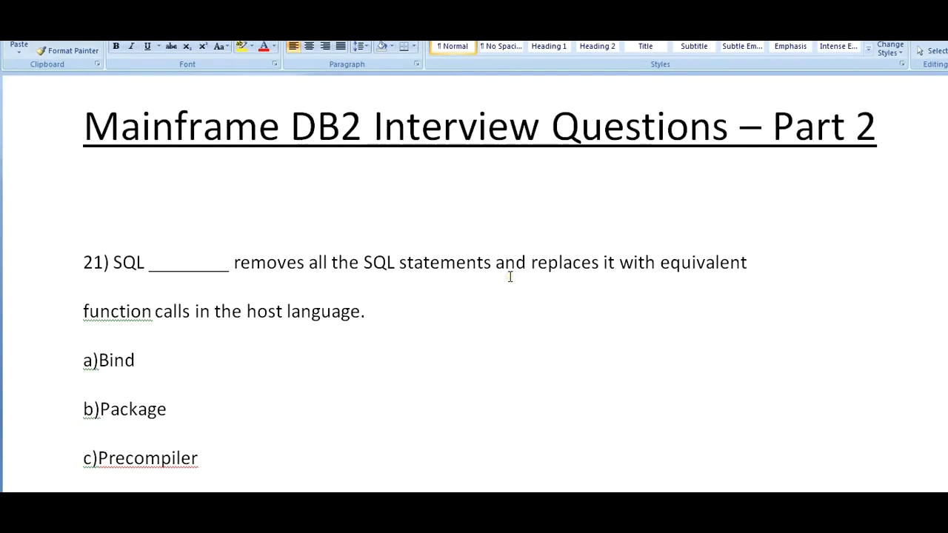
Place the cursor below the title and scroll to question 21, answered Precompiler
left_click(84, 212)
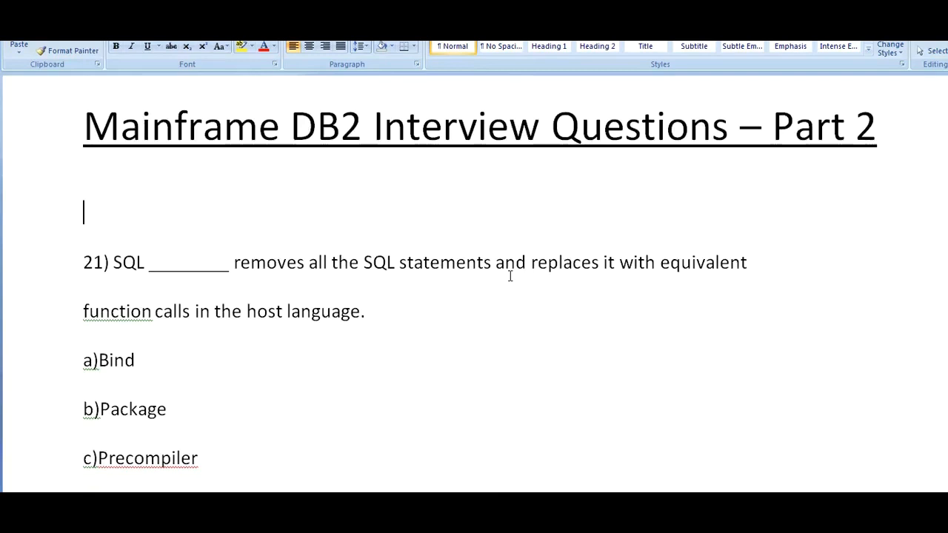
scroll("down", 3)
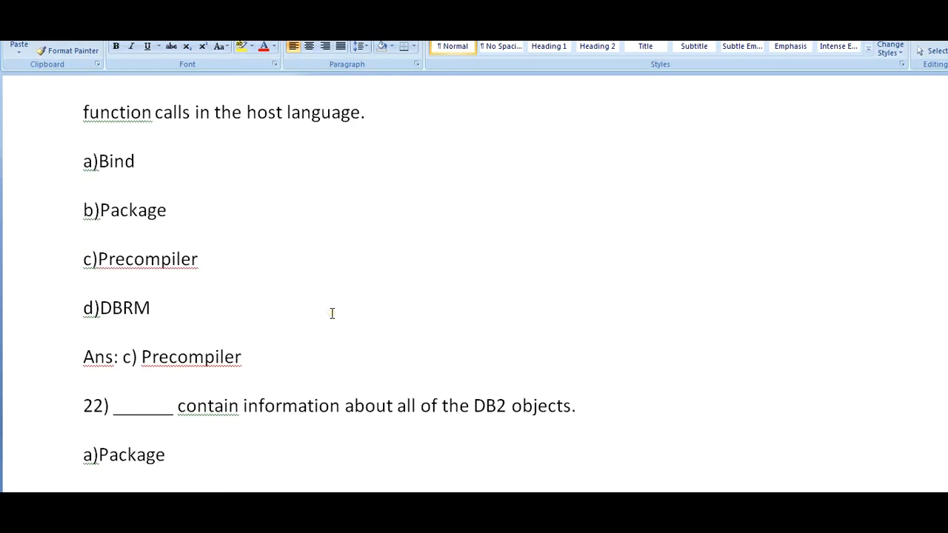
Scroll through questions 22 (Catalog) and 23 (Declare, Open, Fetch, Close) to question 24
scroll("down", 3)
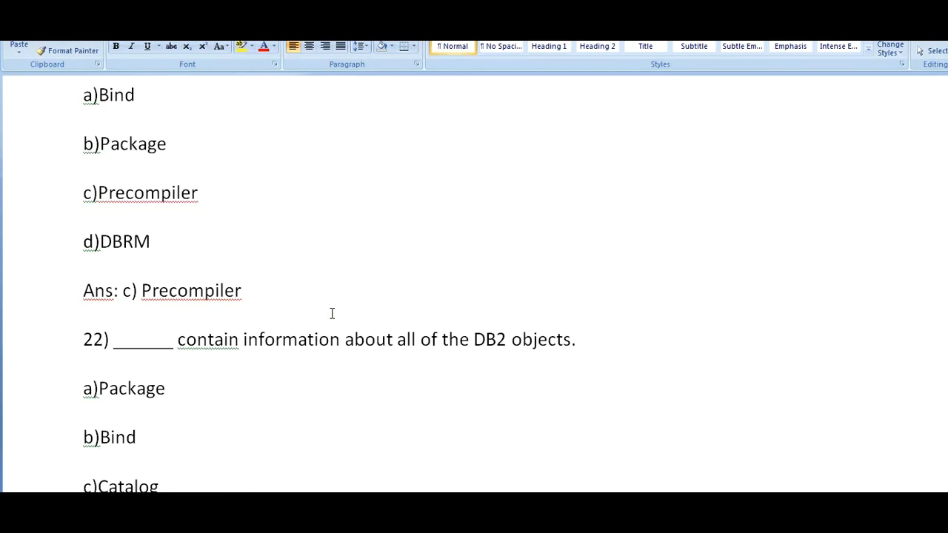
scroll("down", 3)
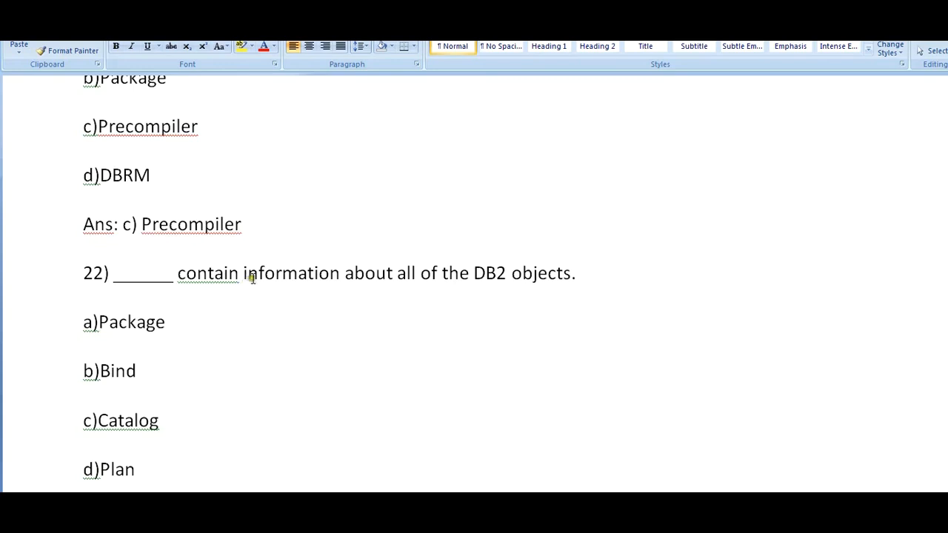
mouse_move(287, 417)
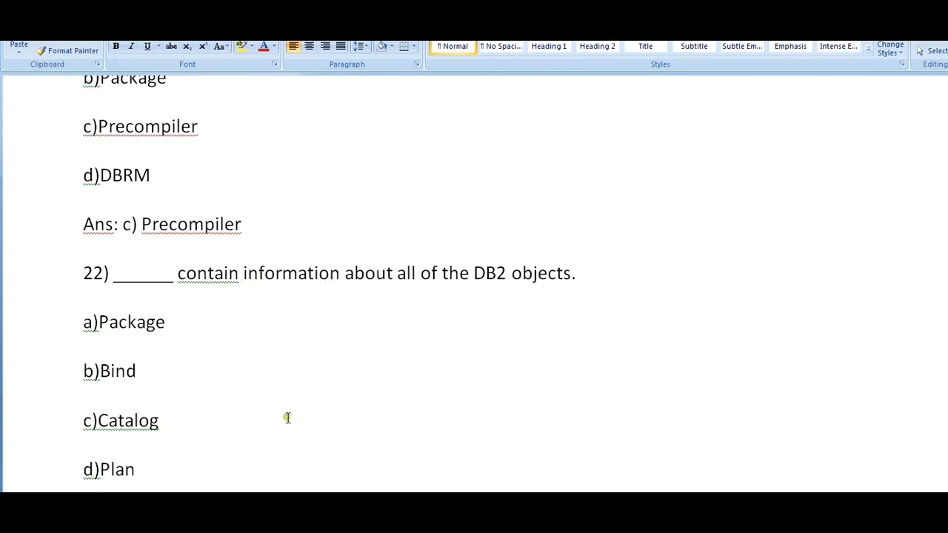
scroll("down", 3)
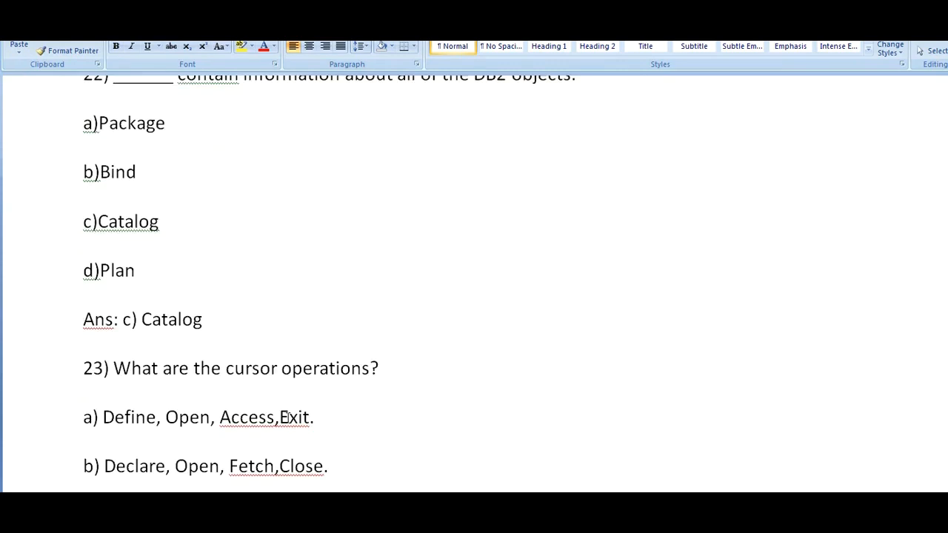
scroll("down", 3)
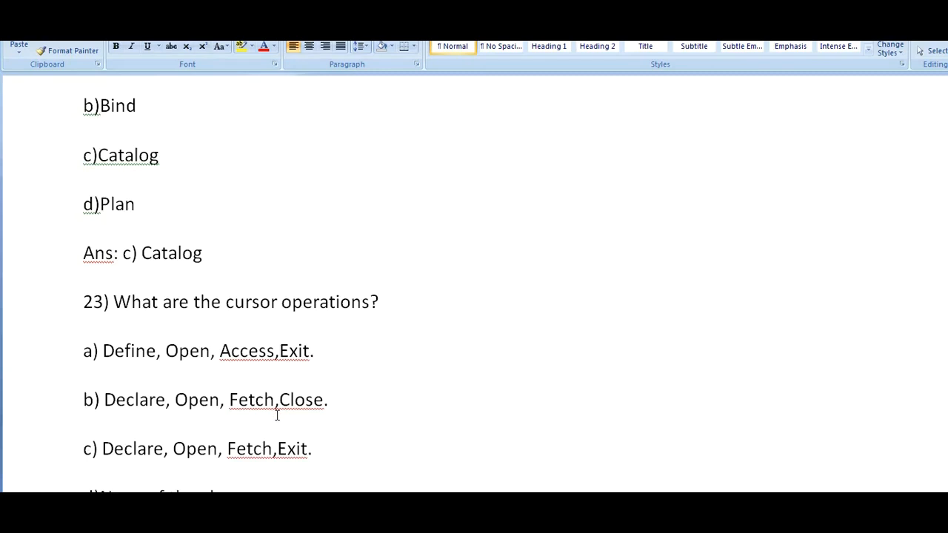
scroll("down", 3)
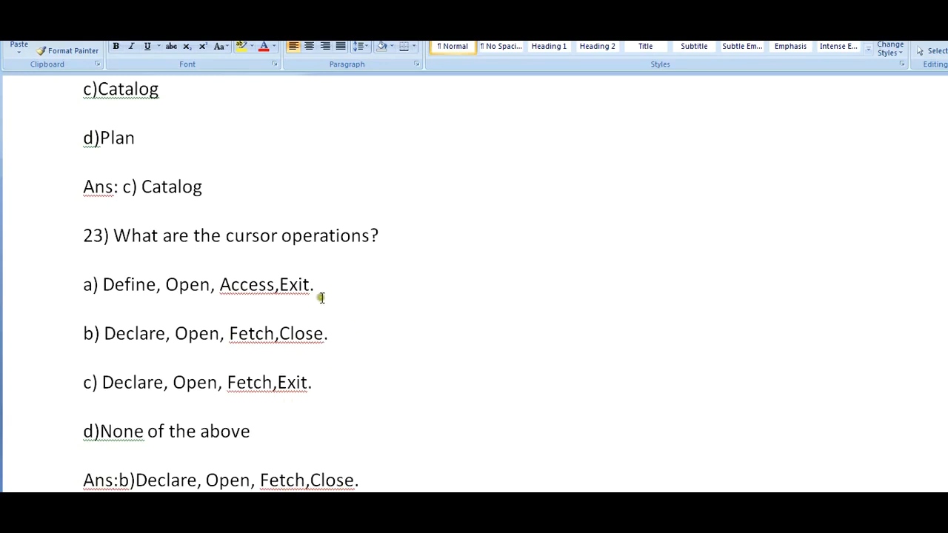
mouse_move(157, 444)
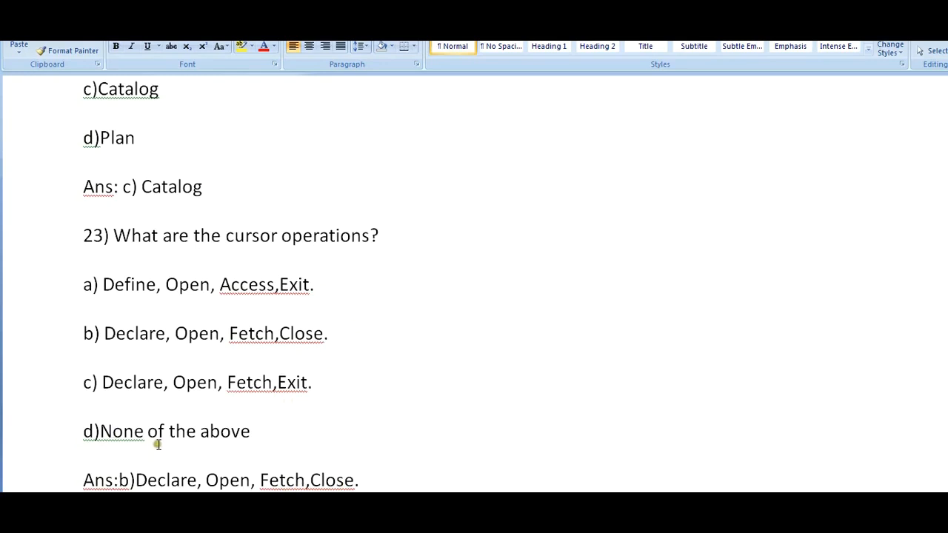
scroll("down", 3)
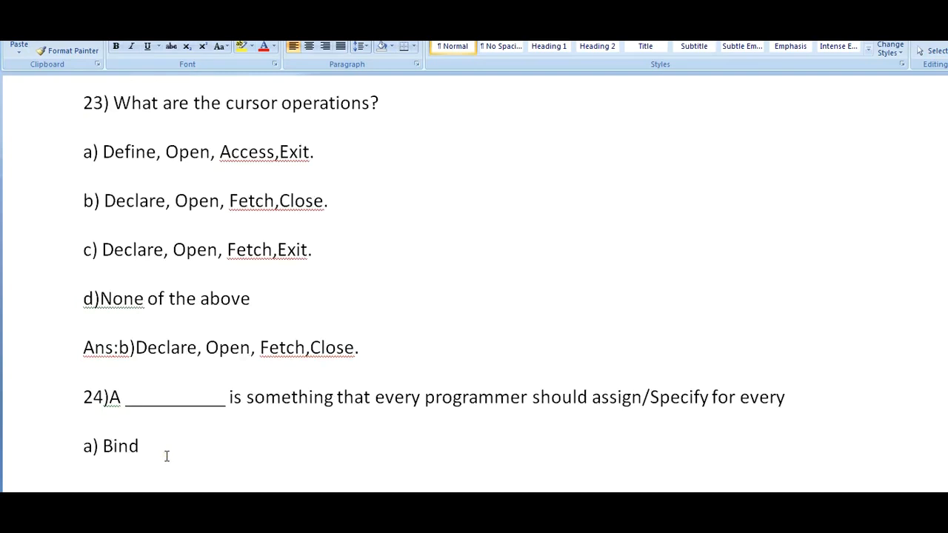
Scroll past the page break through answers Collection, Deadlock, Data Normalization and Second
scroll("down", 3)
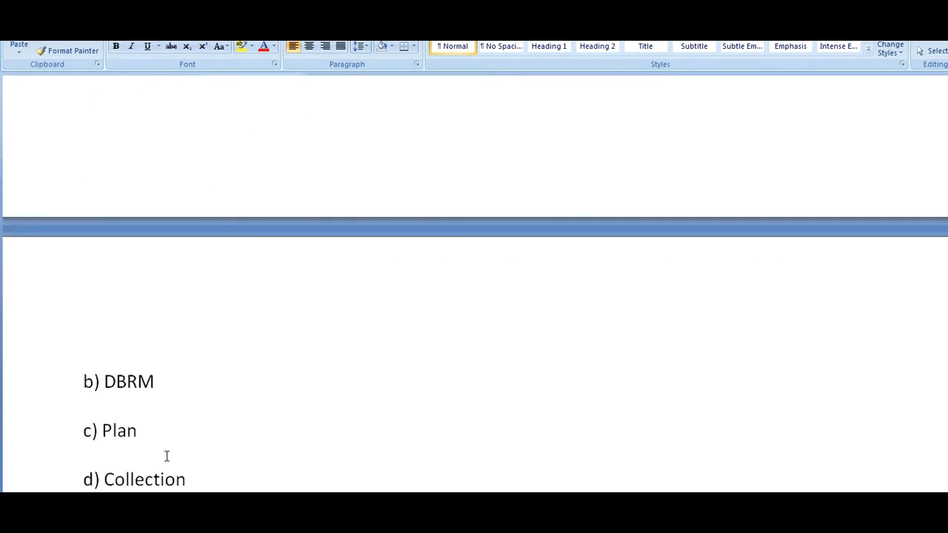
scroll("down", 3)
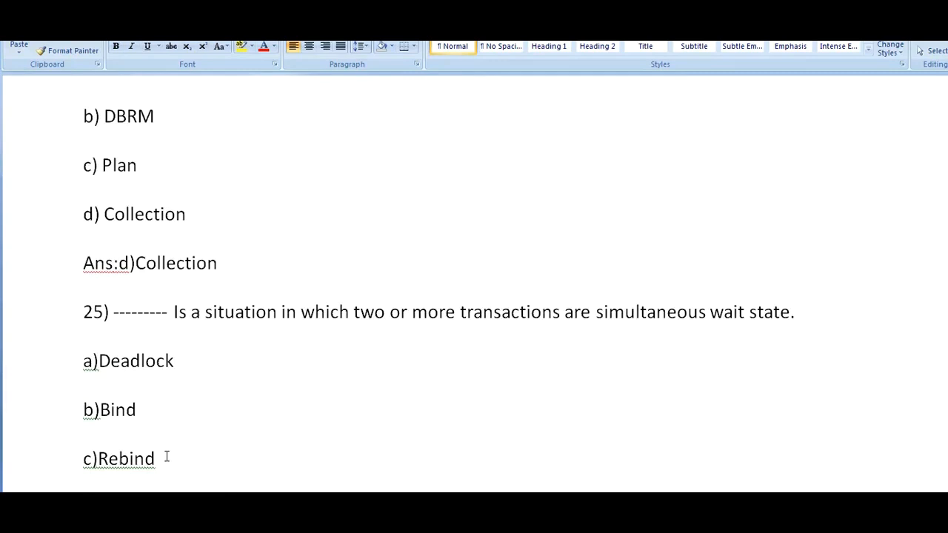
scroll("down", 3)
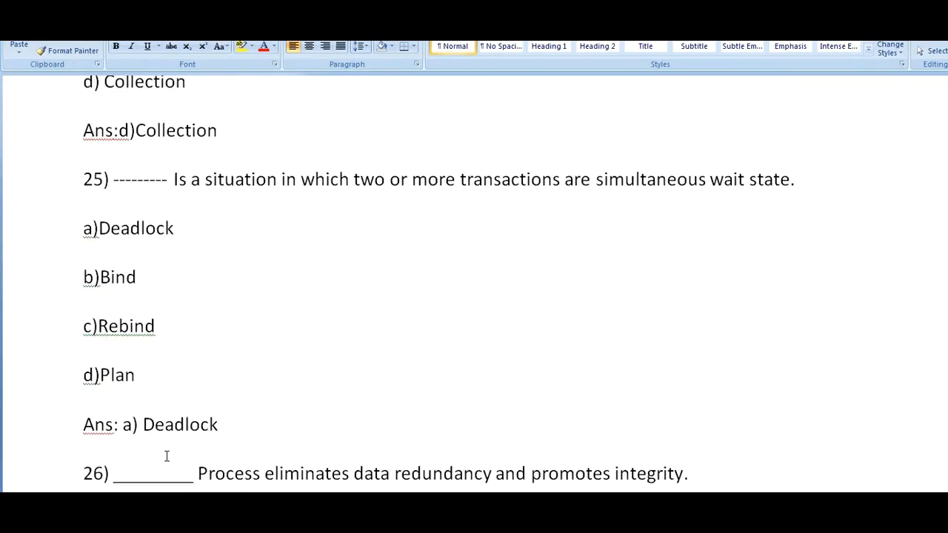
scroll("down", 3)
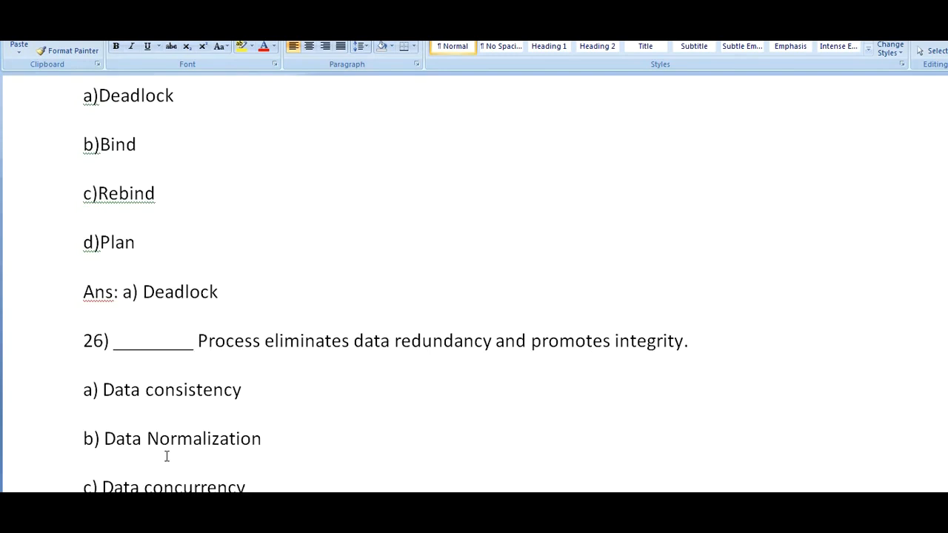
scroll("down", 3)
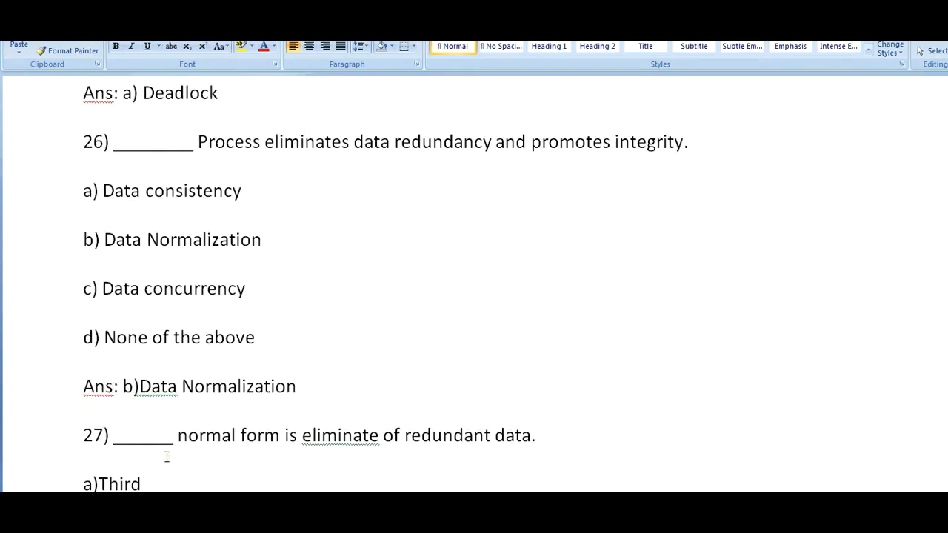
scroll("down", 3)
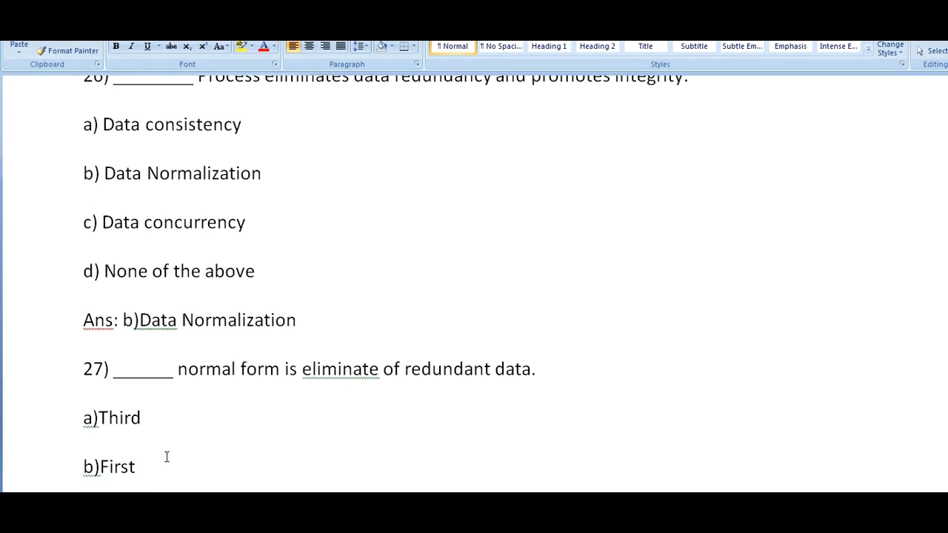
scroll("down", 3)
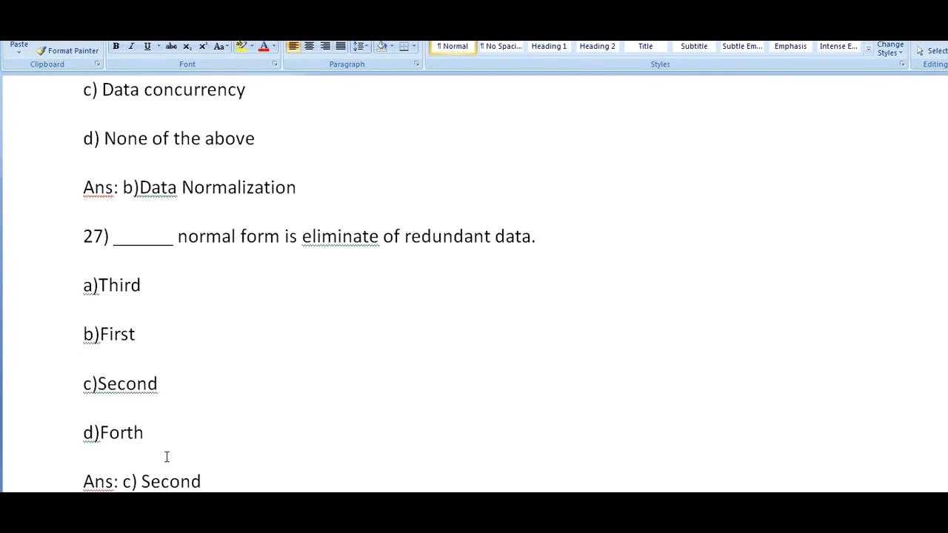
mouse_move(158, 465)
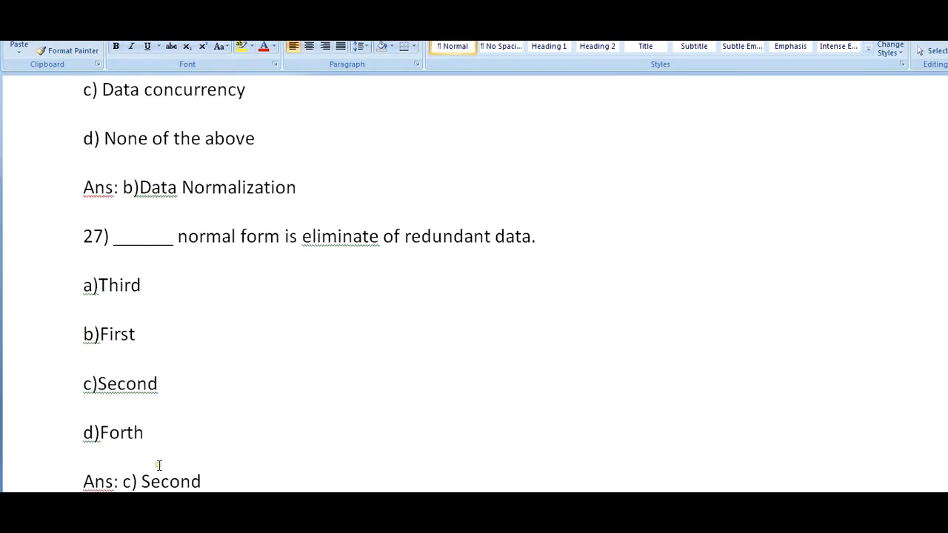
Scroll past answers composite and Views until question 30's four options appear
scroll("down", 3)
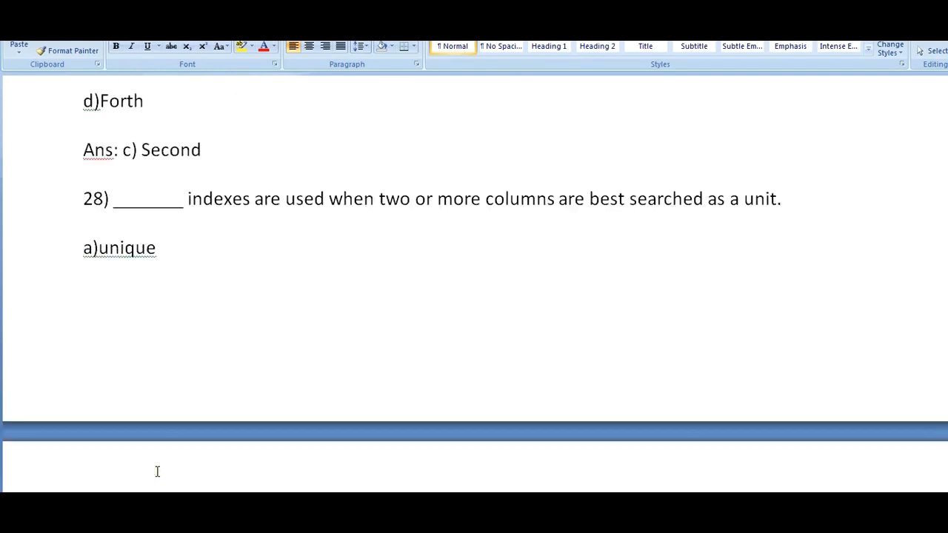
scroll("down", 3)
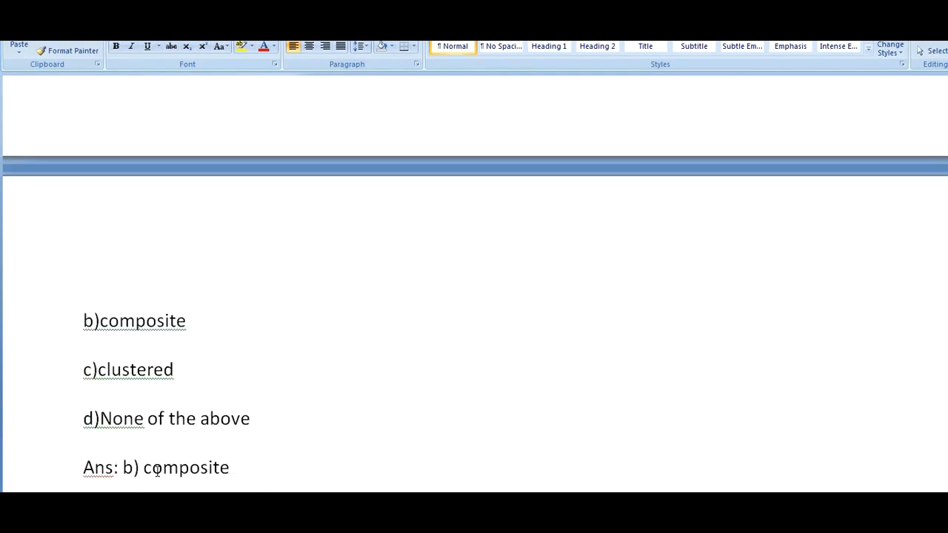
scroll("down", 3)
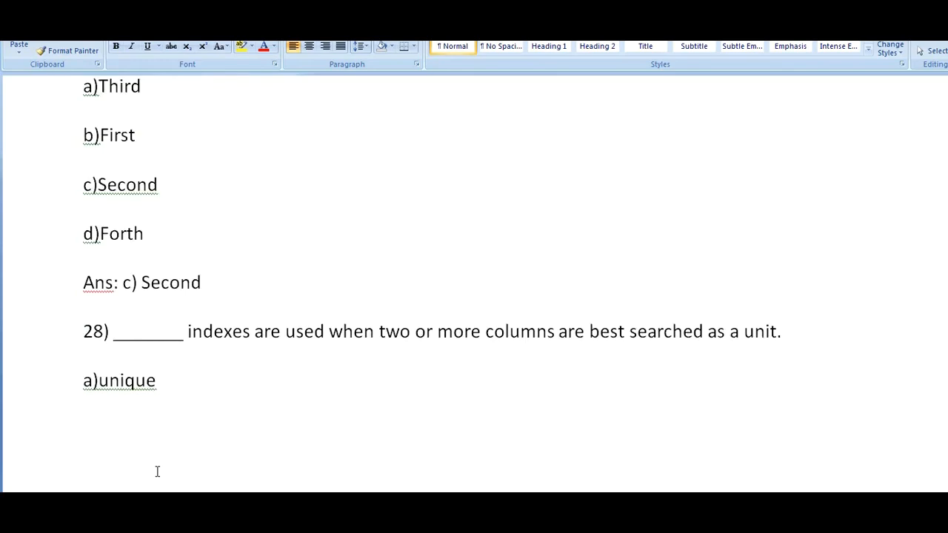
scroll("down", 3)
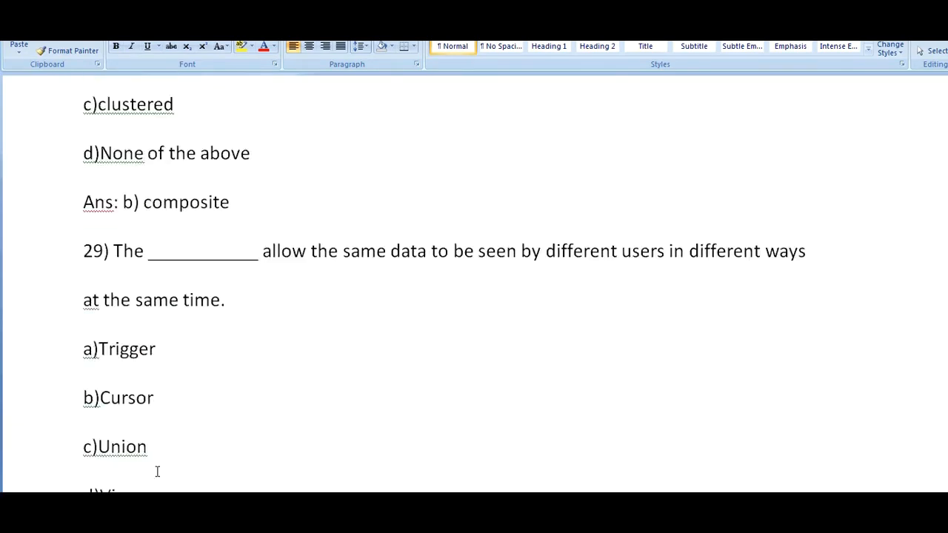
scroll("down", 3)
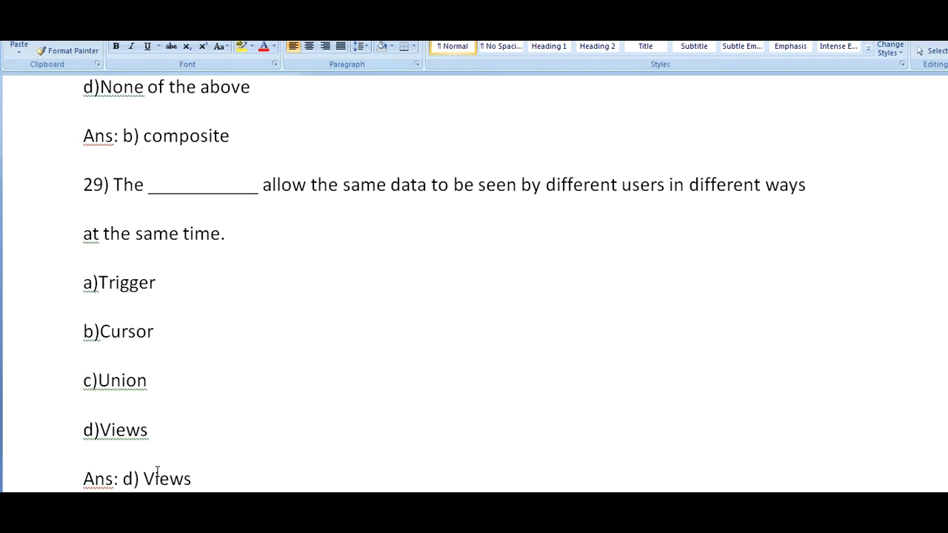
scroll("down", 3)
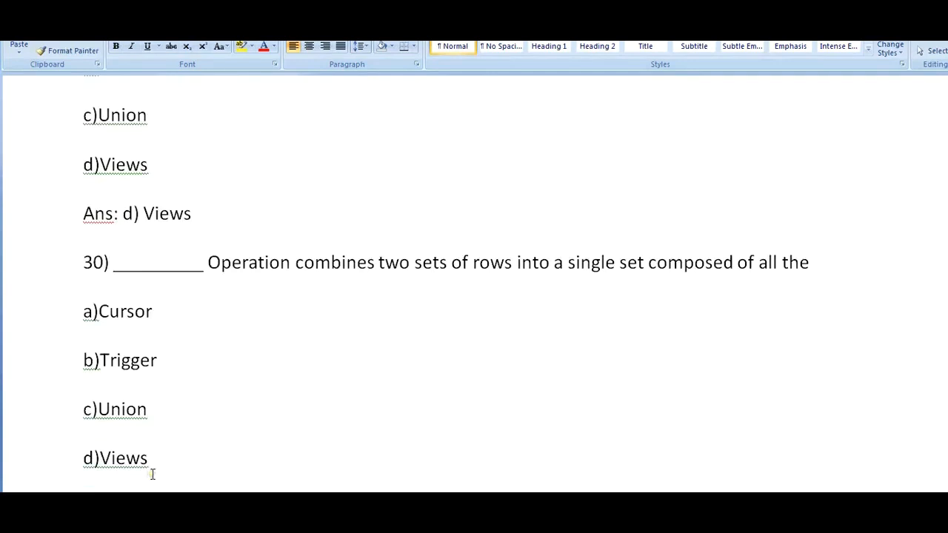
Scroll through answers Union, Share, Concurrency and DBRM to the start of question 34
scroll("down", 3)
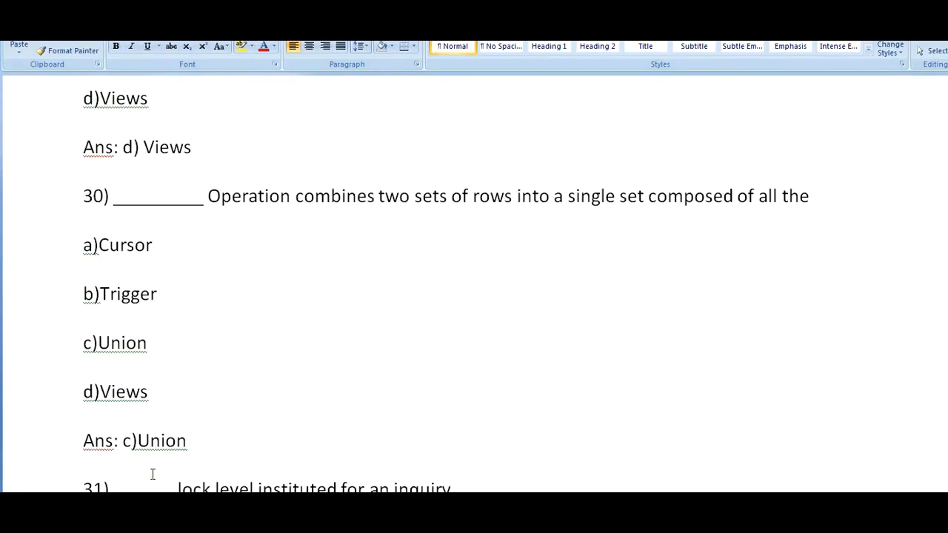
scroll("down", 3)
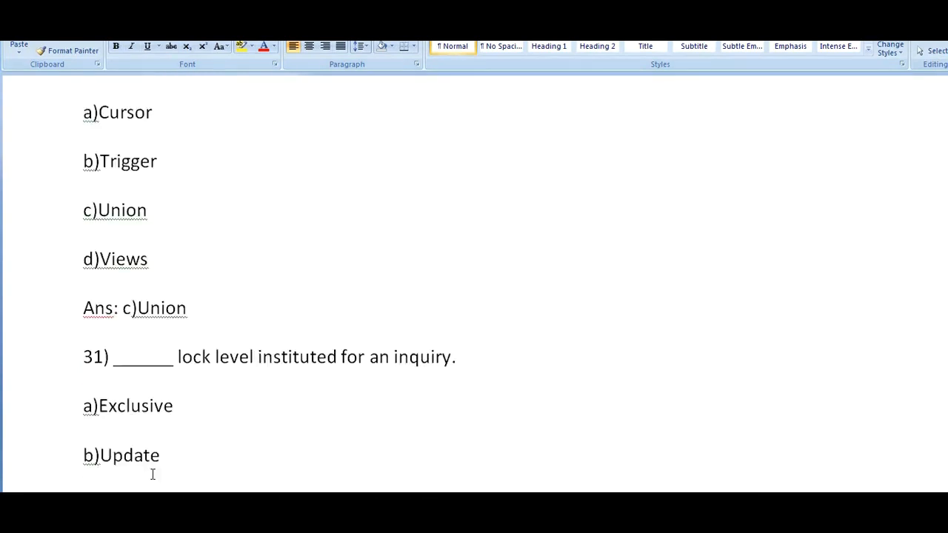
scroll("down", 3)
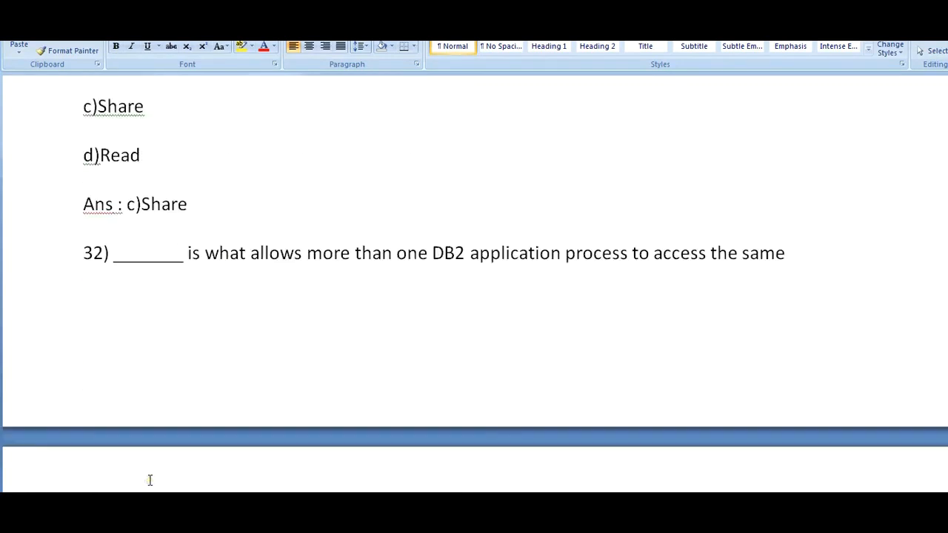
scroll("down", 3)
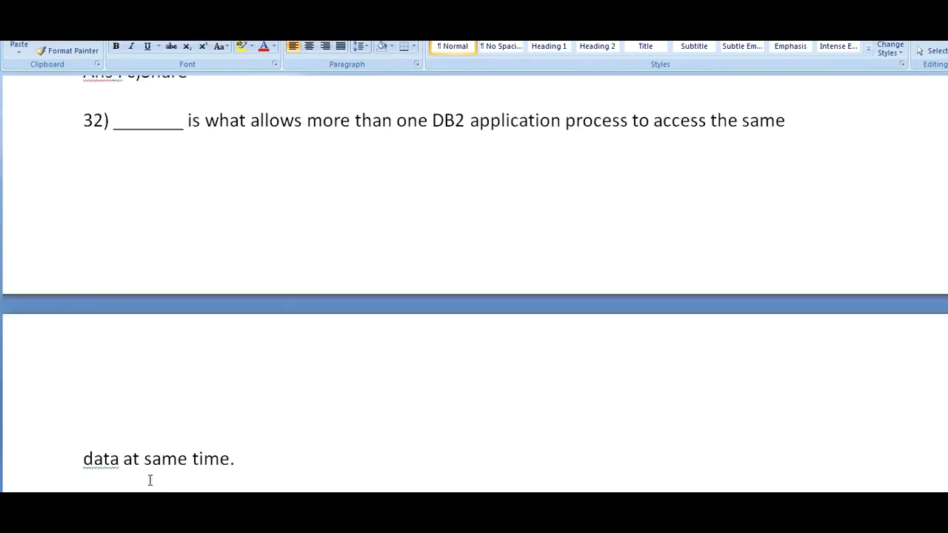
scroll("down", 3)
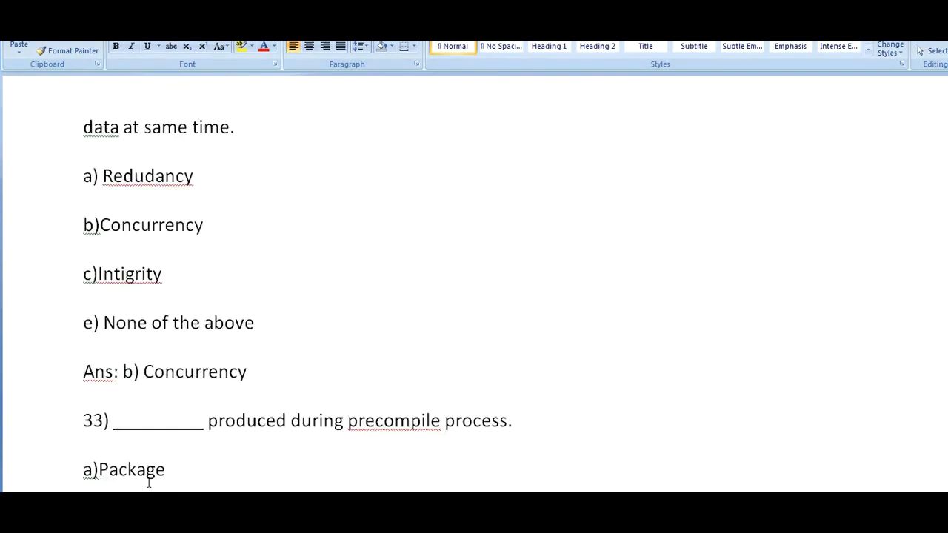
scroll("down", 3)
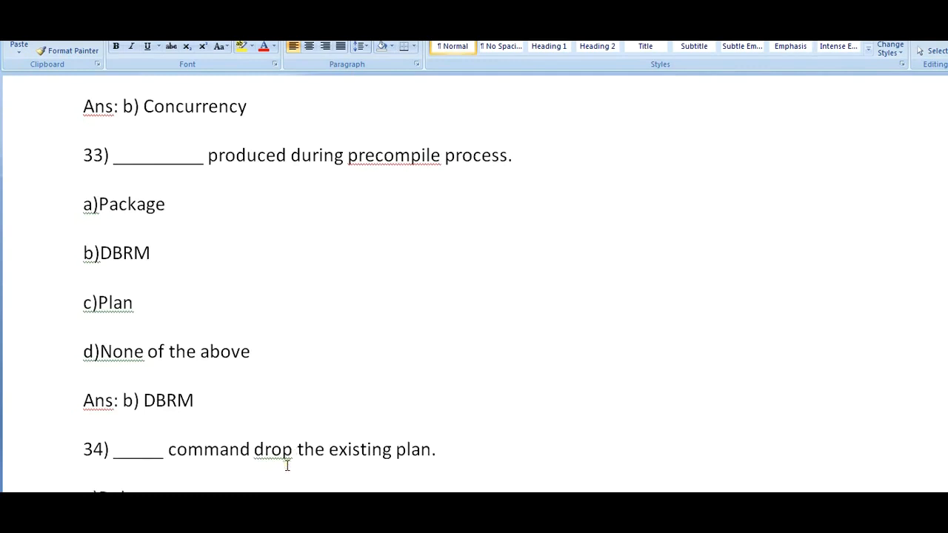
Scroll through questions 34–38 to question 39 (Clustered Indexes) and 40 (DCLGEN)
scroll("down", 3)
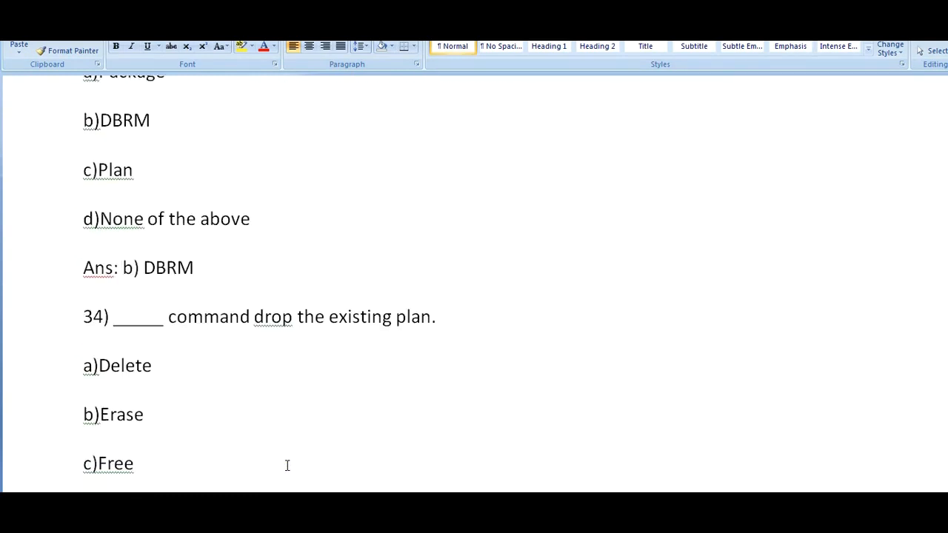
scroll("down", 3)
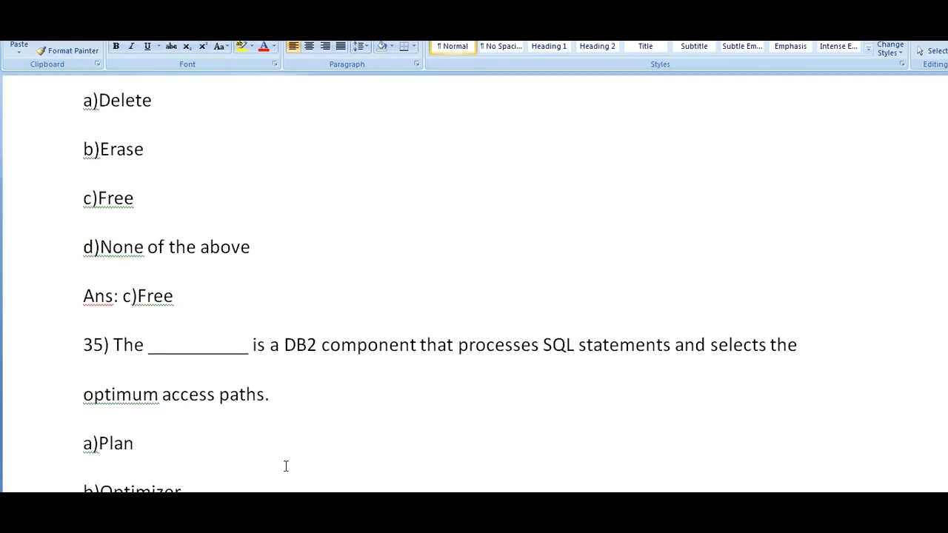
scroll("down", 3)
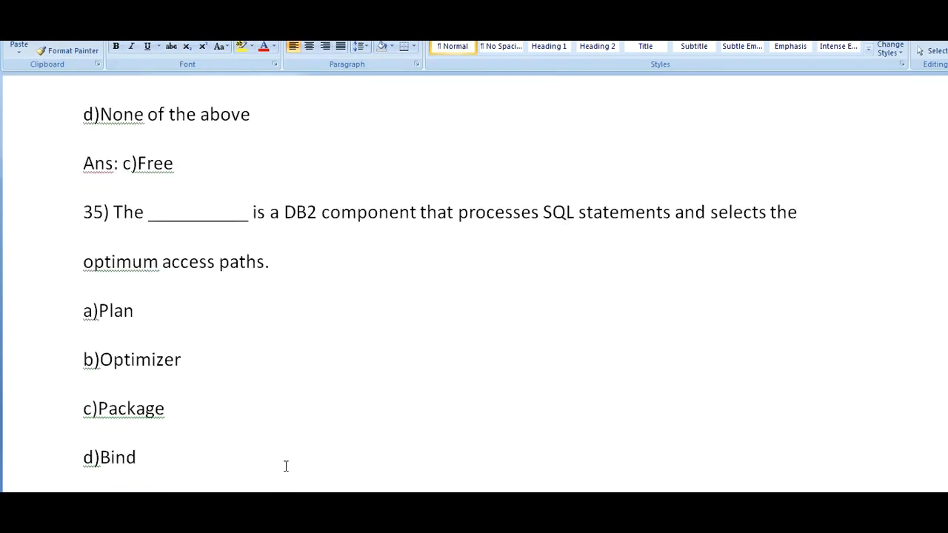
scroll("down", 3)
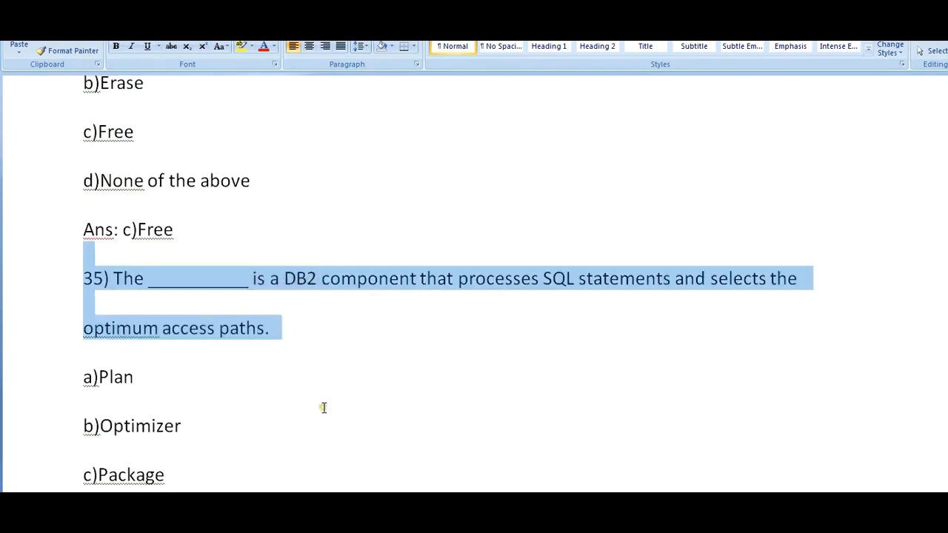
scroll("down", 3)
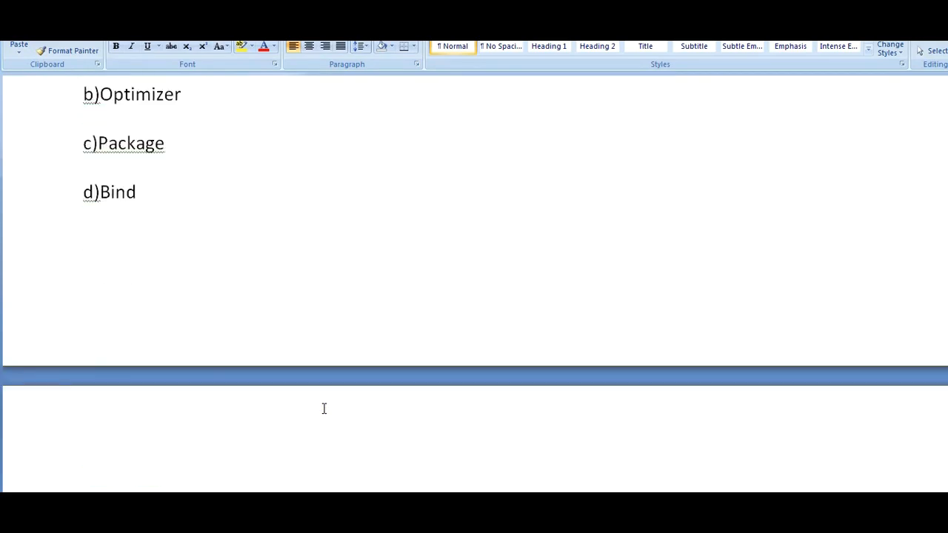
scroll("down", 3)
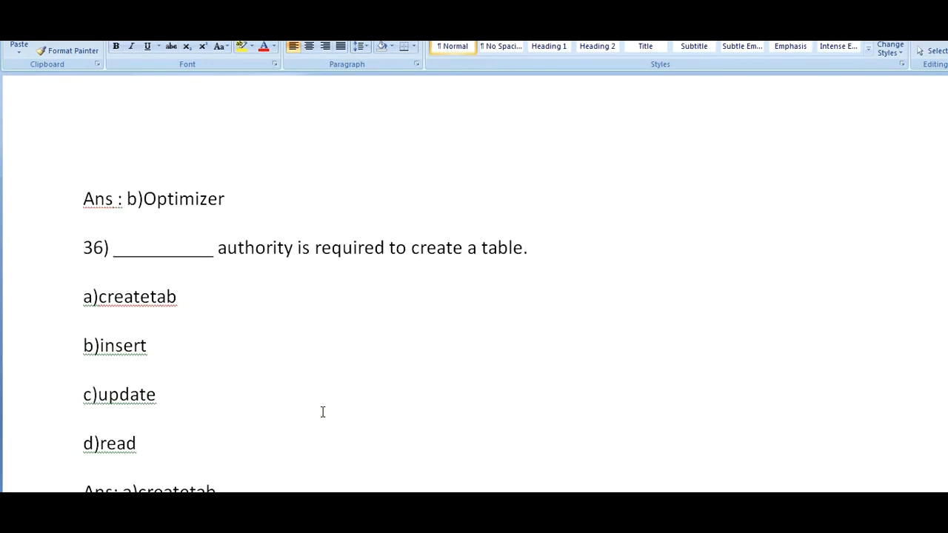
scroll("down", 3)
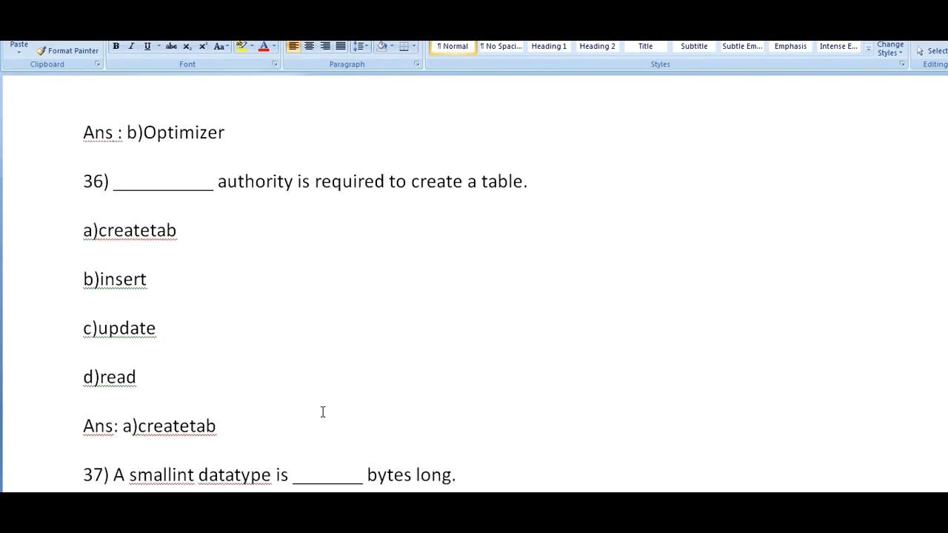
scroll("down", 3)
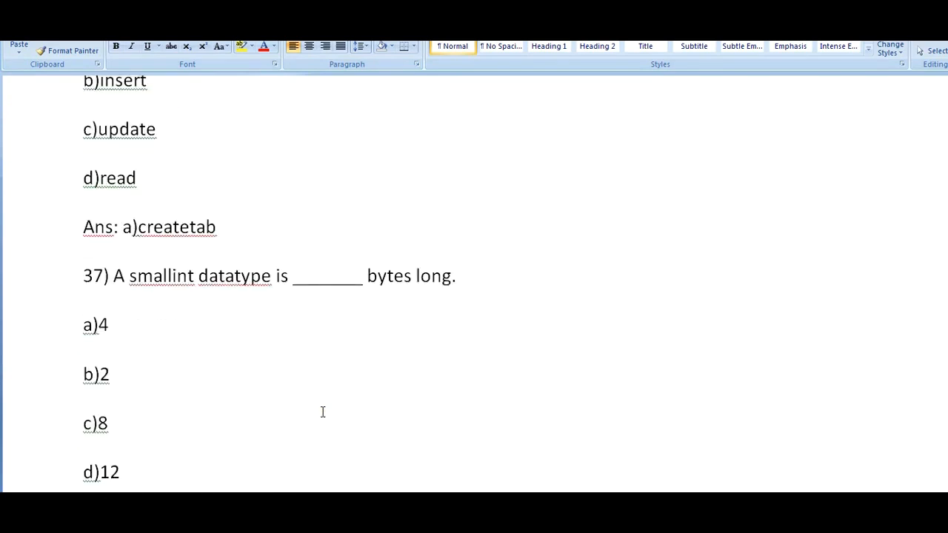
scroll("down", 3)
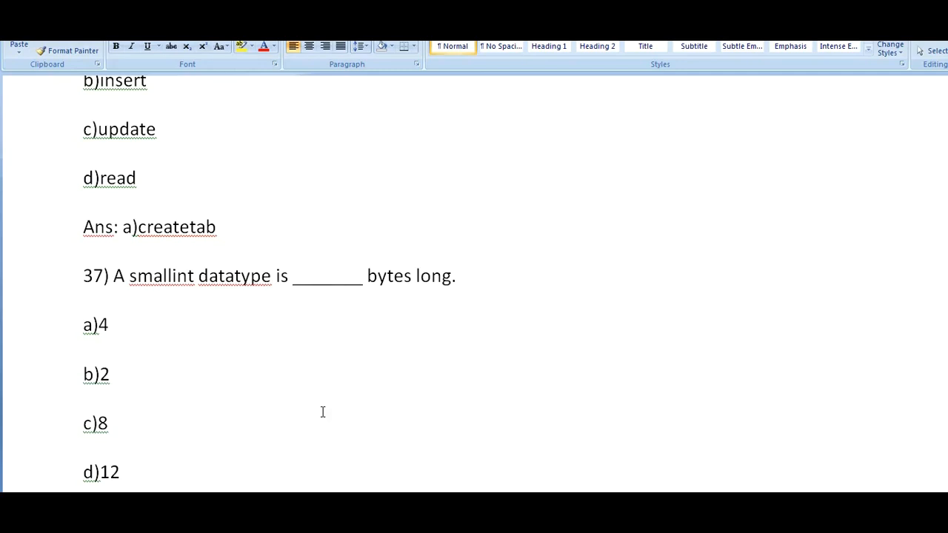
scroll("down", 3)
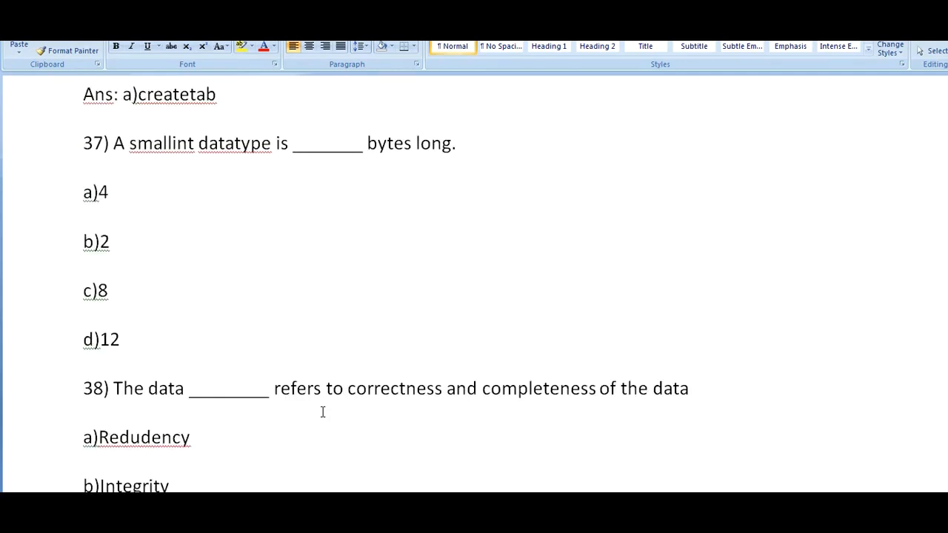
scroll("down", 3)
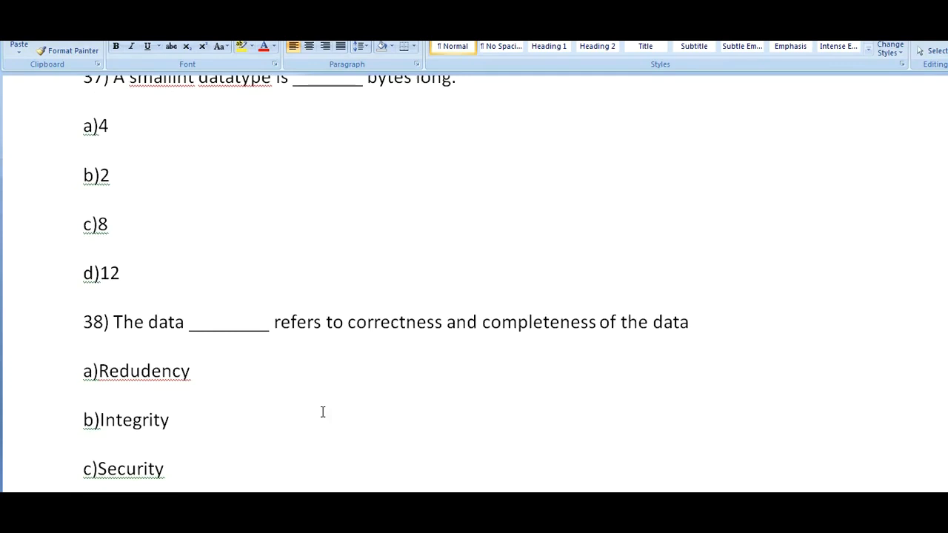
scroll("down", 3)
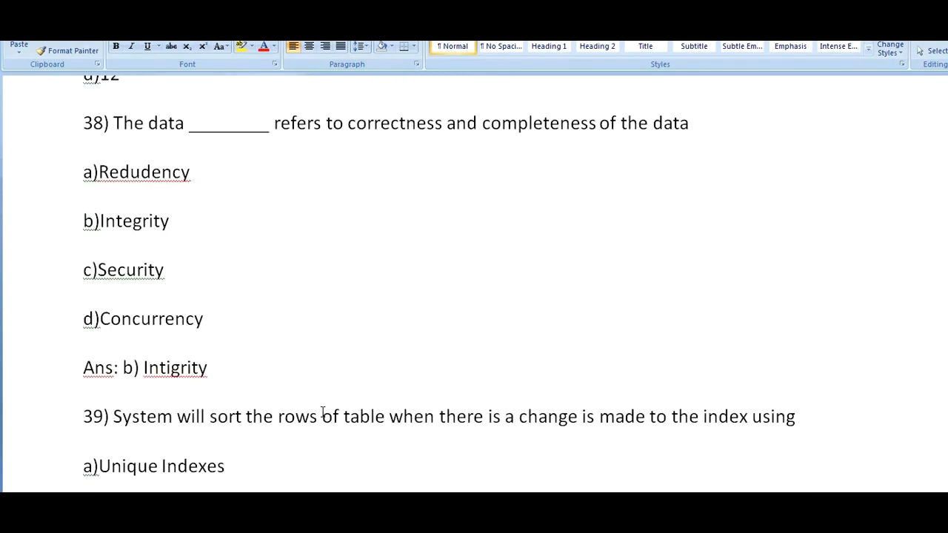
mouse_move(664, 238)
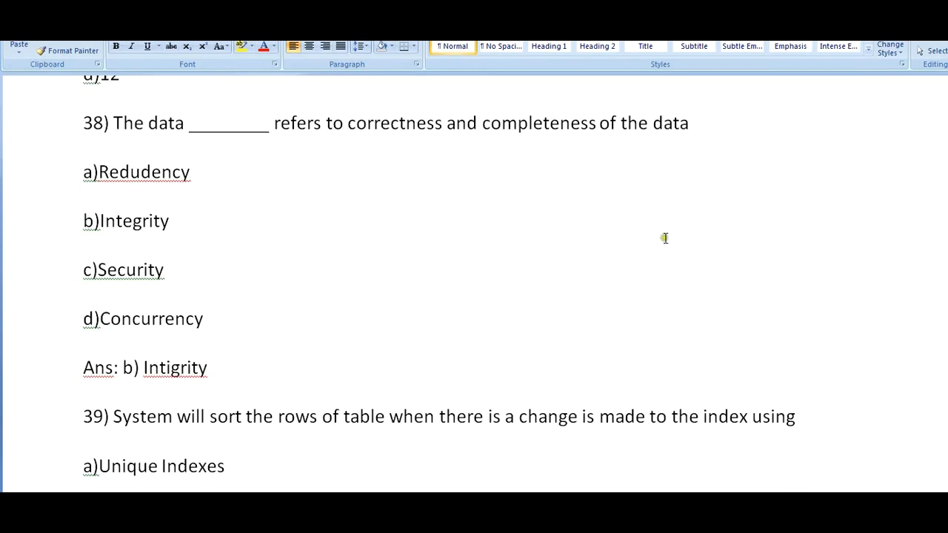
scroll("down", 3)
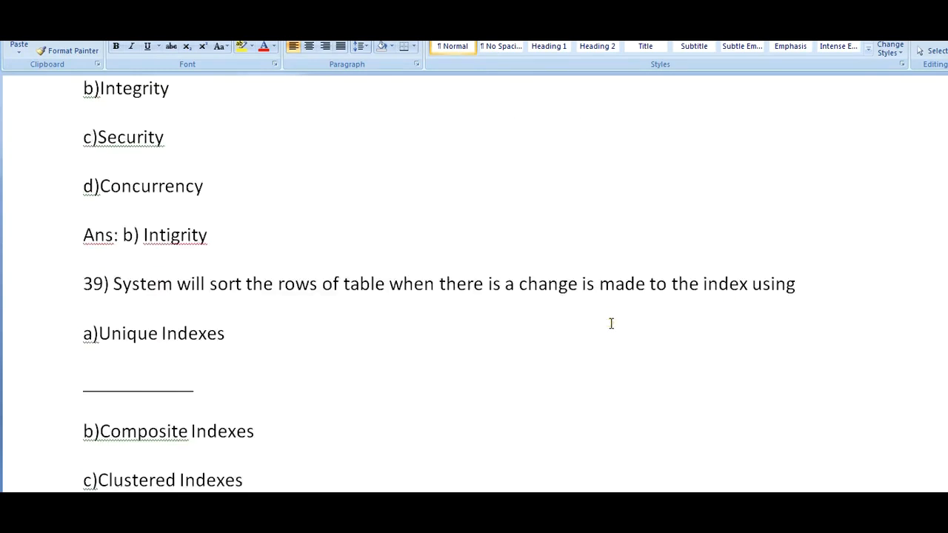
mouse_move(422, 320)
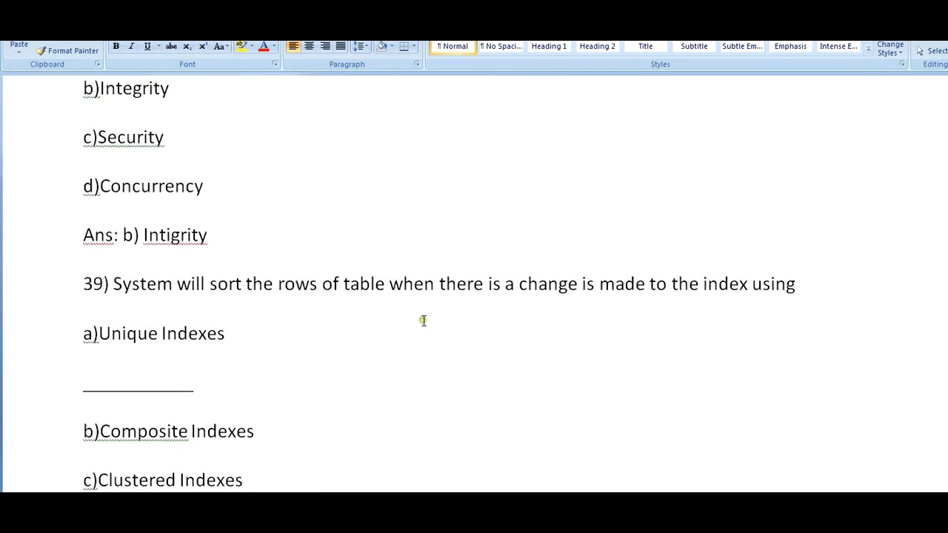
mouse_move(548, 316)
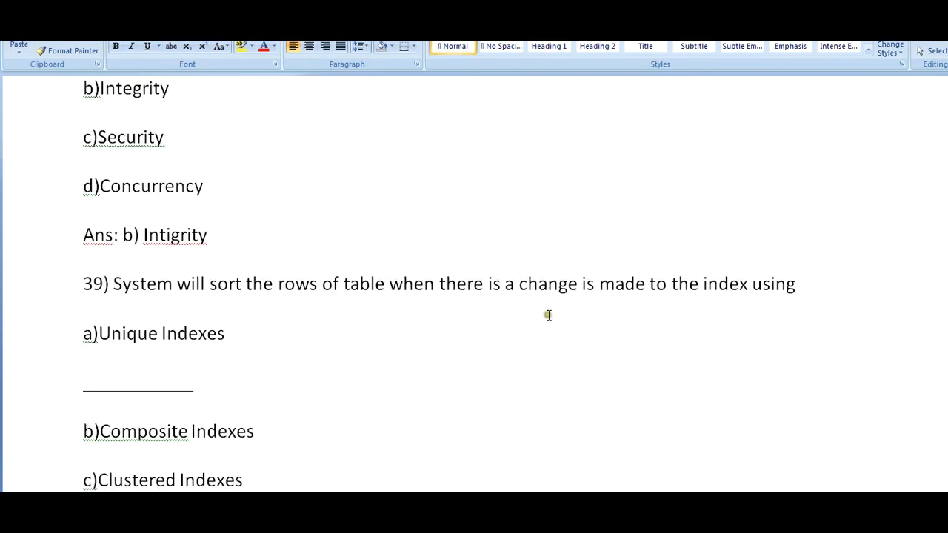
scroll("down", 3)
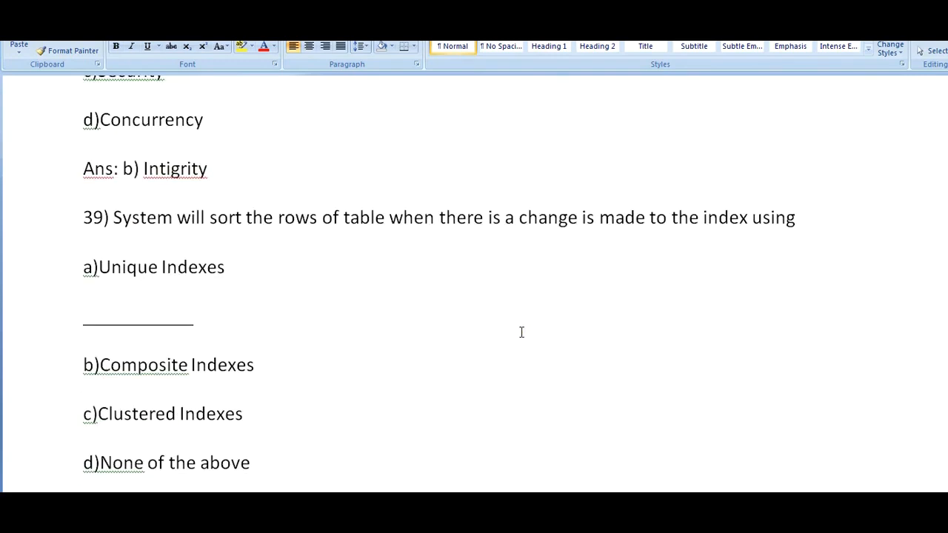
scroll("down", 3)
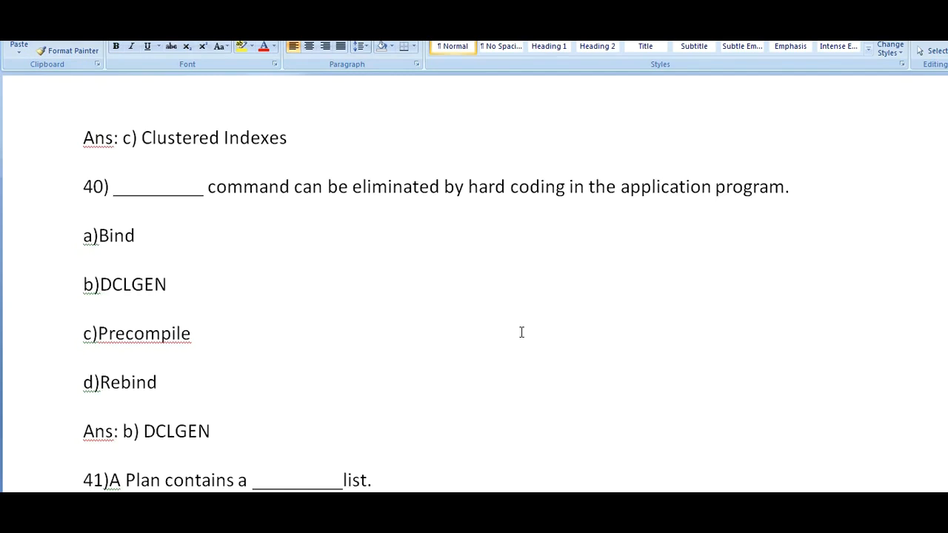
Scroll past answers Package, repeatable read and ONE to question 44 on joinable tables
scroll("down", 3)
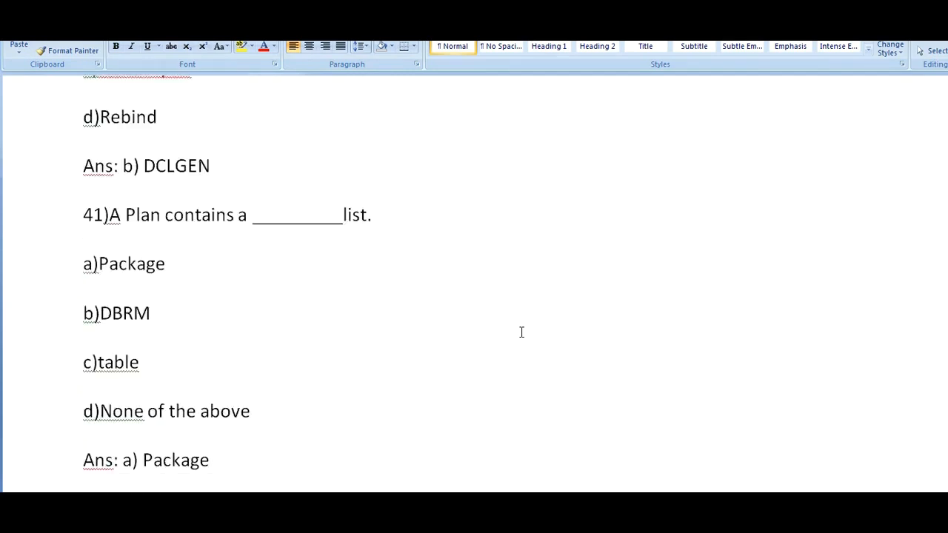
scroll("down", 3)
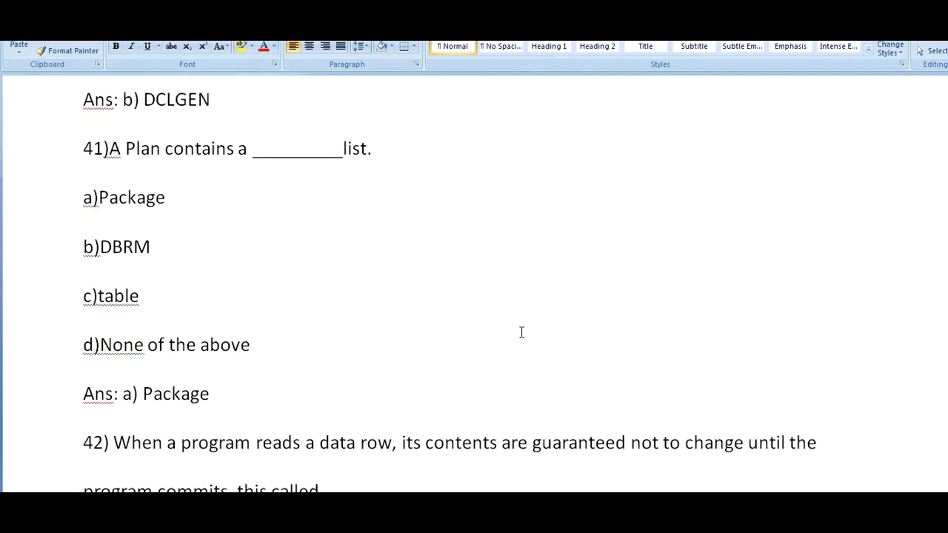
scroll("down", 3)
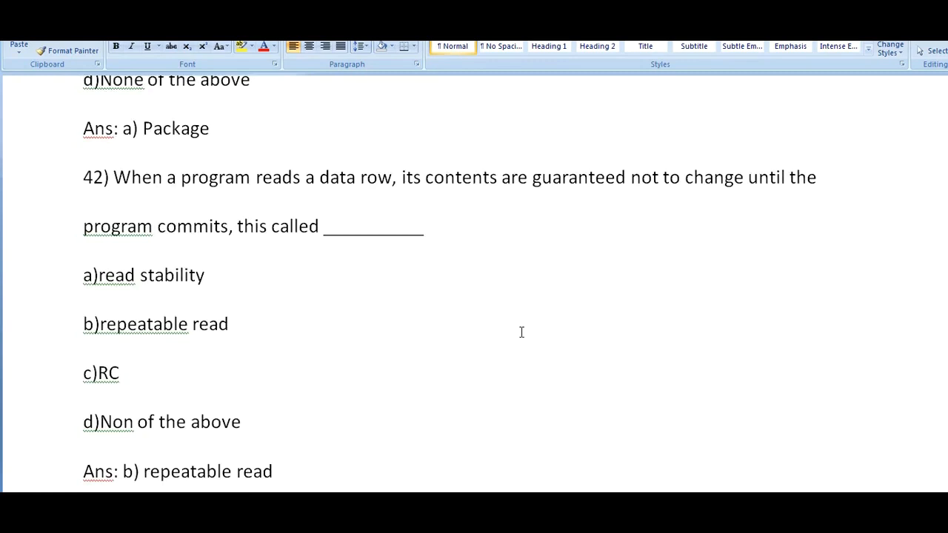
scroll("down", 3)
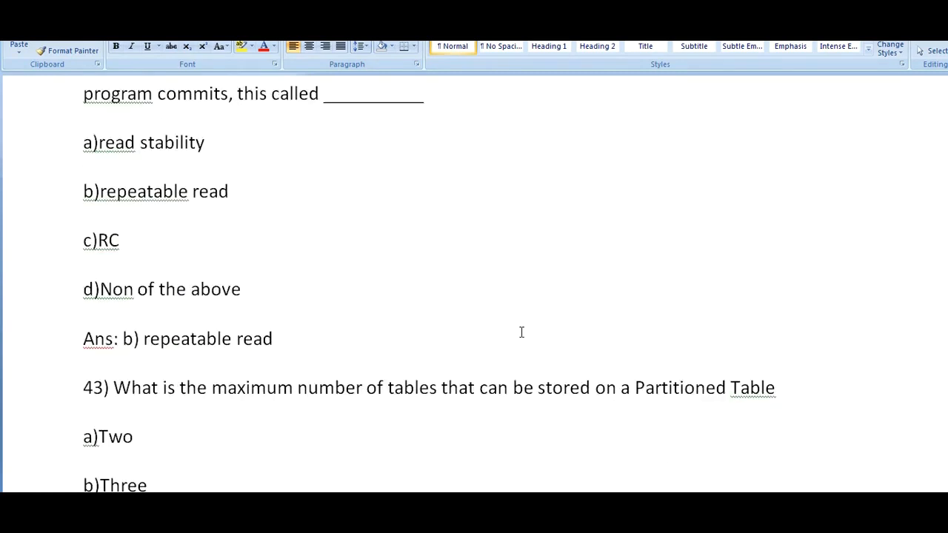
scroll("down", 3)
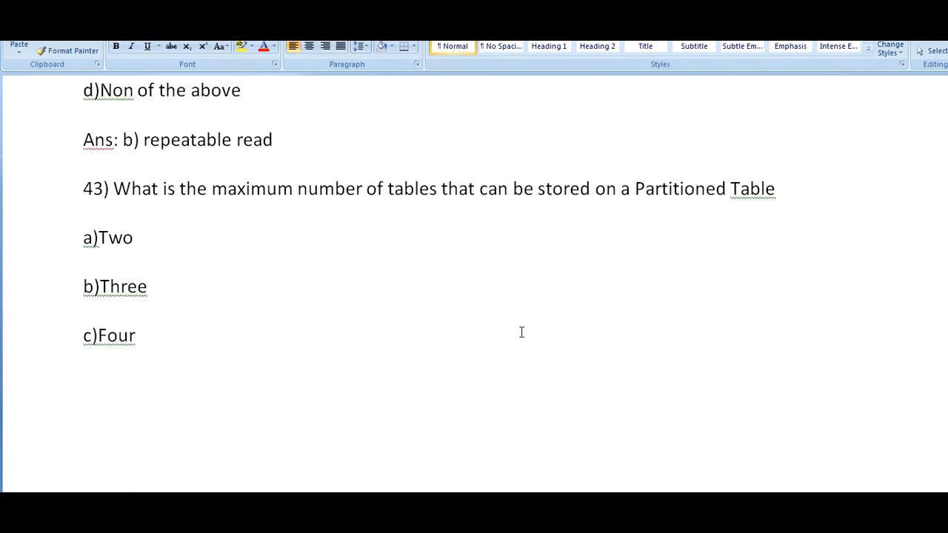
scroll("down", 3)
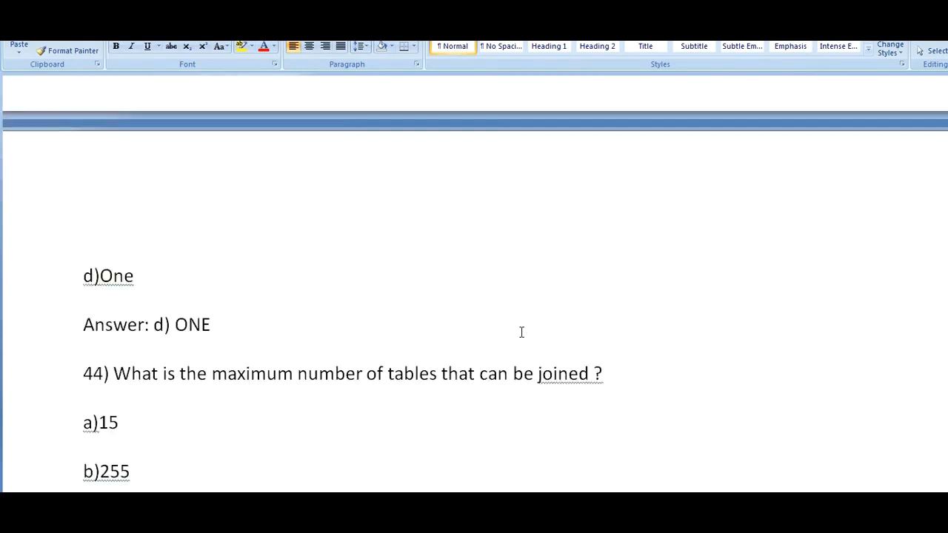
Scroll past answers 15, Schema and non-equijoin to question 47 on triggers
scroll("down", 3)
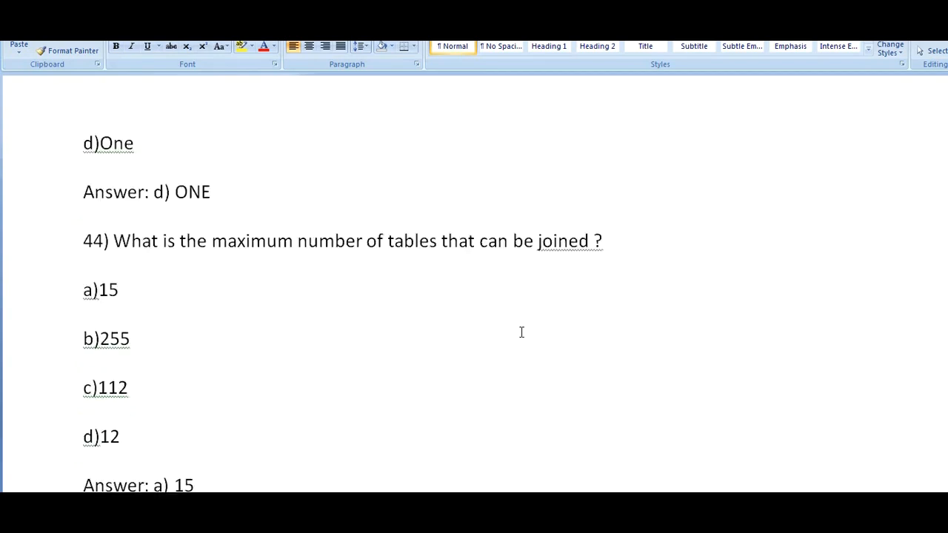
scroll("down", 3)
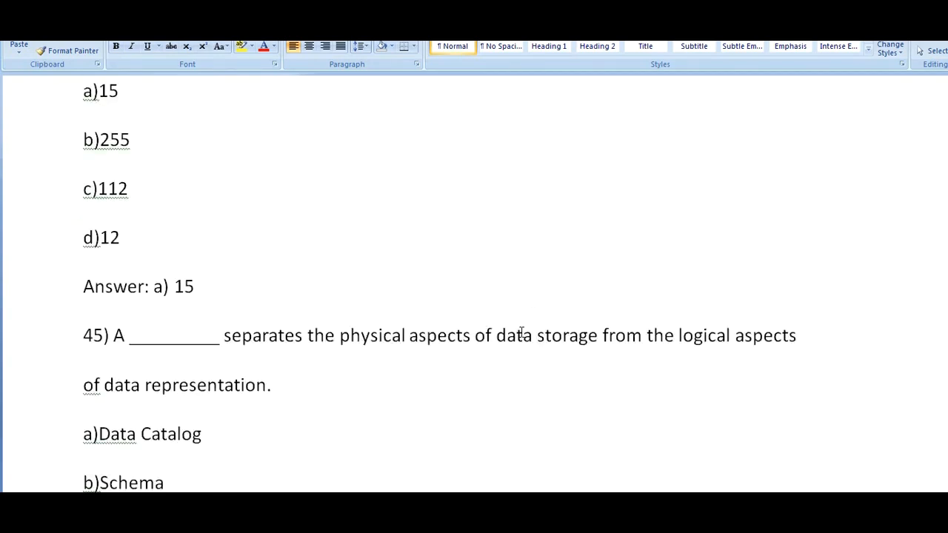
scroll("down", 3)
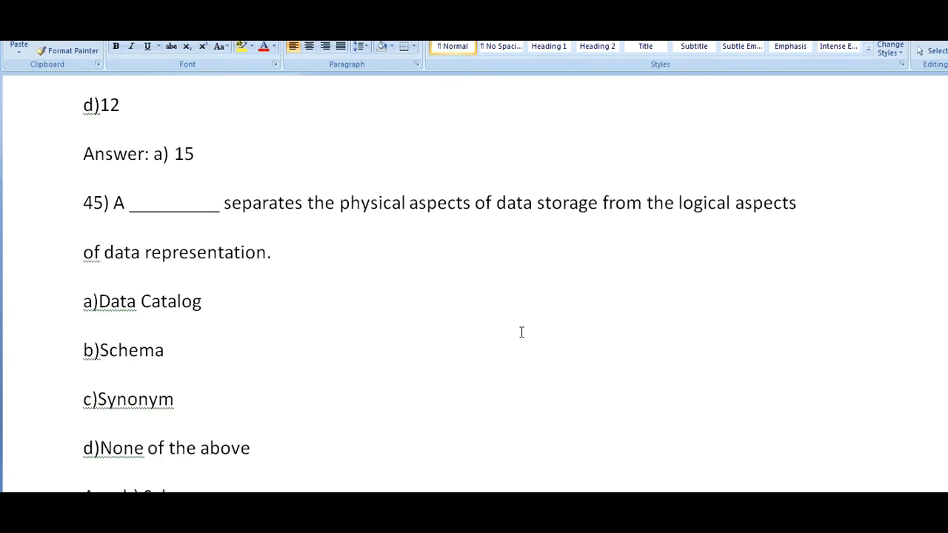
mouse_move(619, 215)
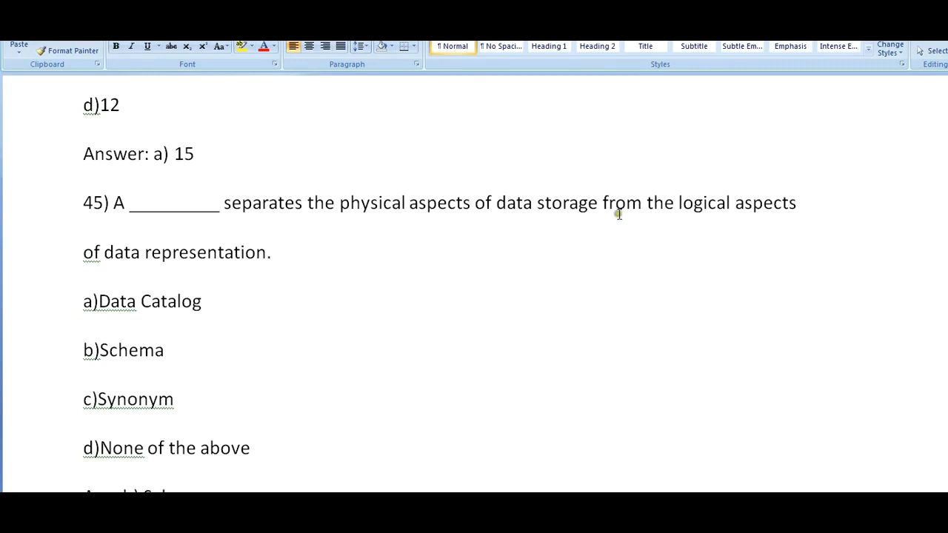
mouse_move(248, 288)
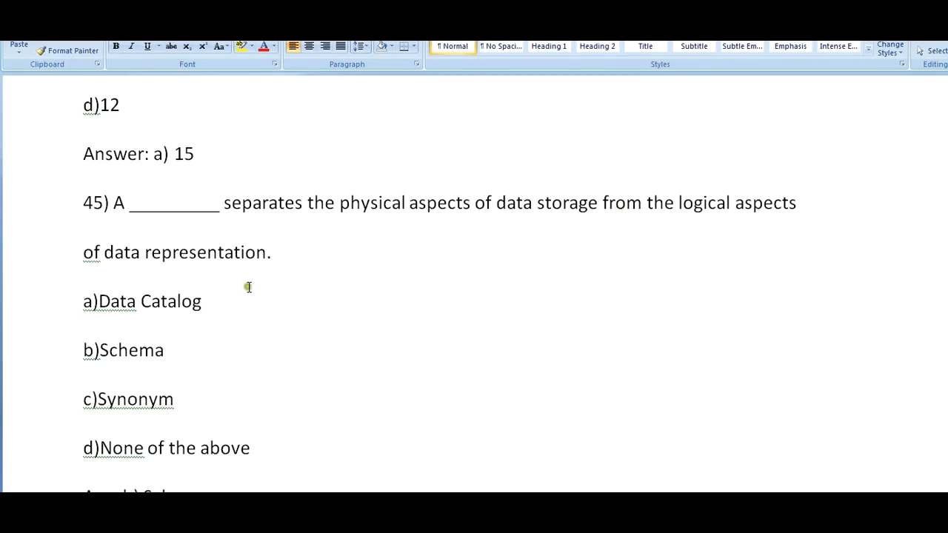
scroll("down", 3)
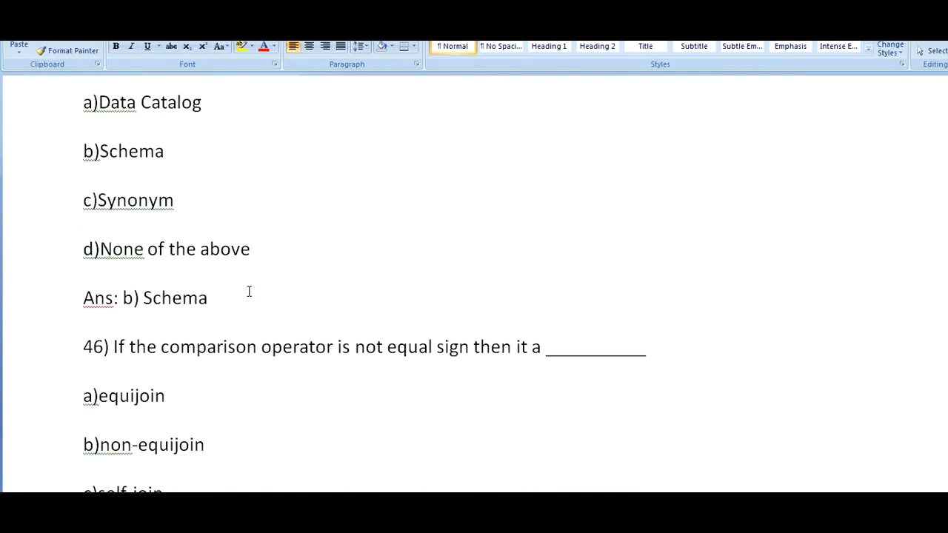
scroll("down", 3)
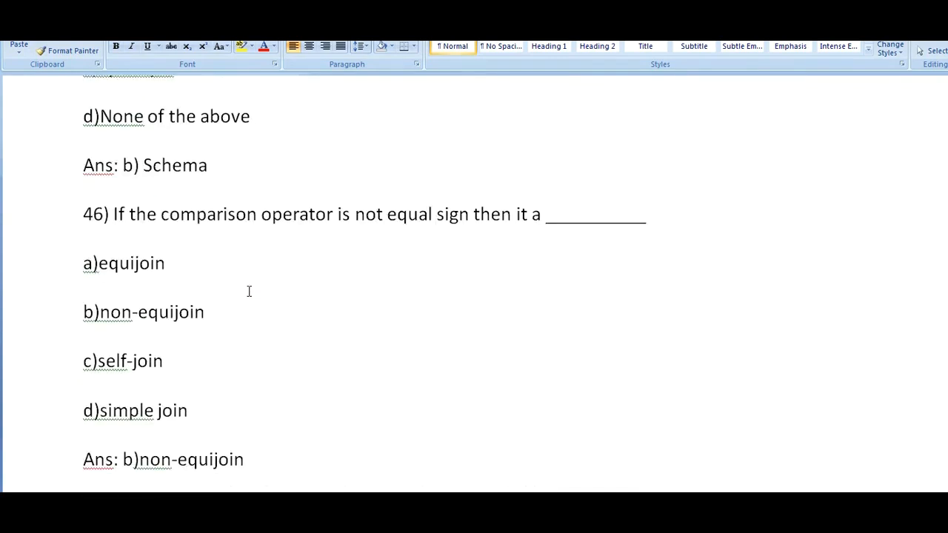
scroll("down", 3)
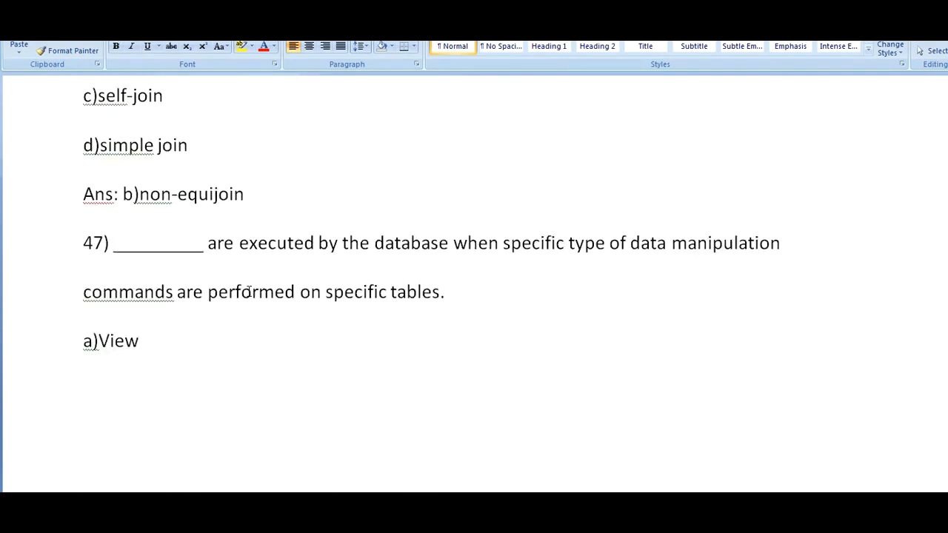
Scroll past answers Trigger, table space types and Collection to question 50 on timestamp mismatch
scroll("down", 3)
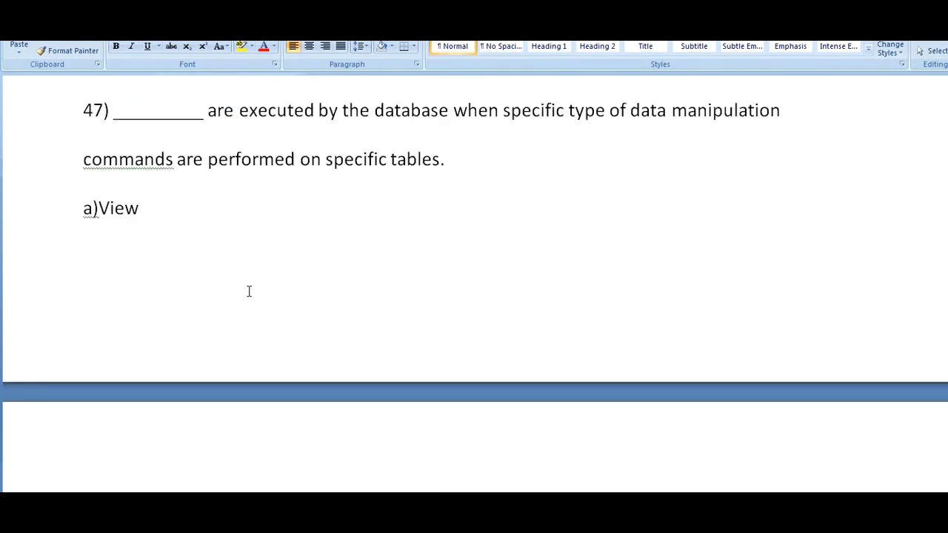
scroll("down", 3)
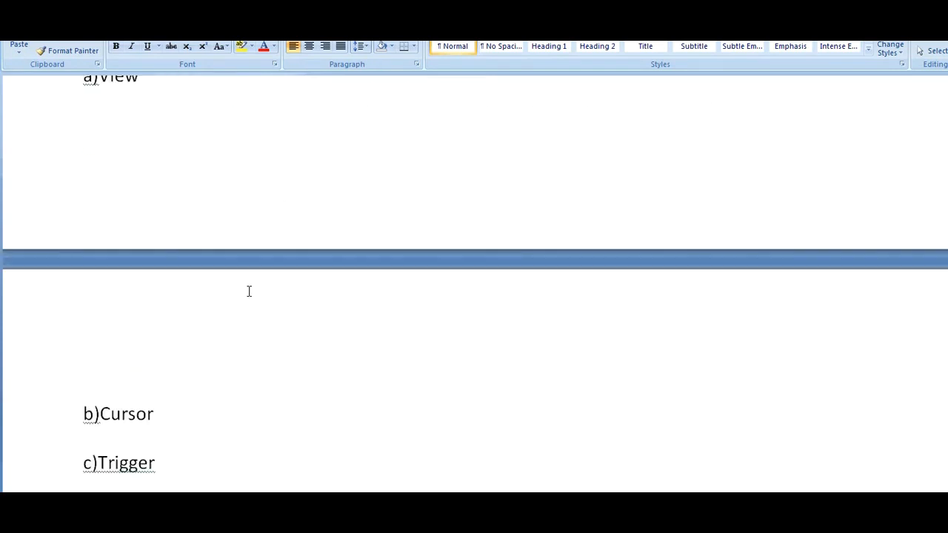
scroll("down", 3)
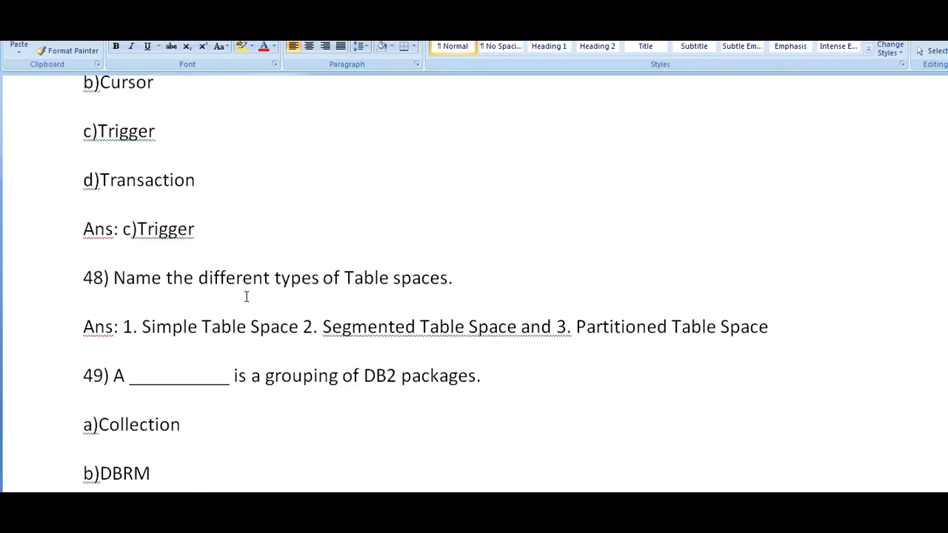
mouse_move(255, 361)
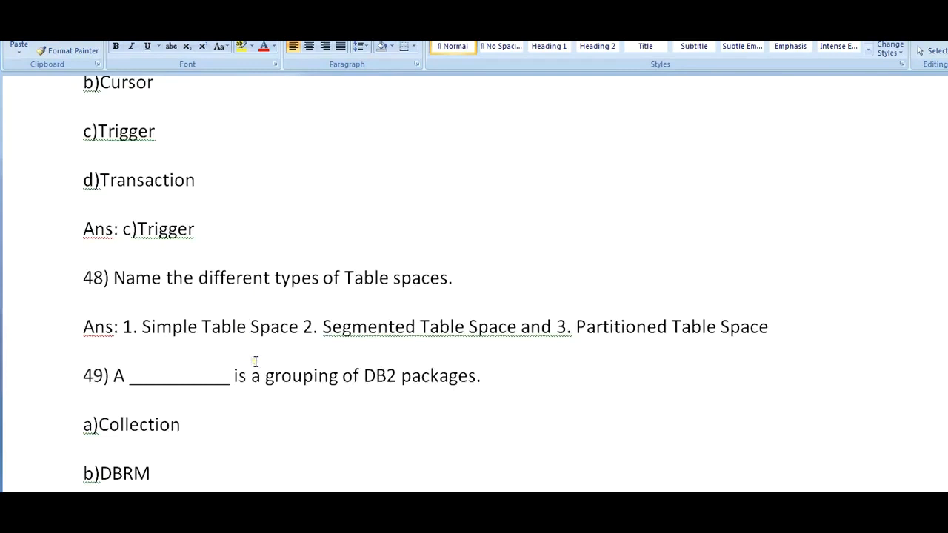
mouse_move(753, 351)
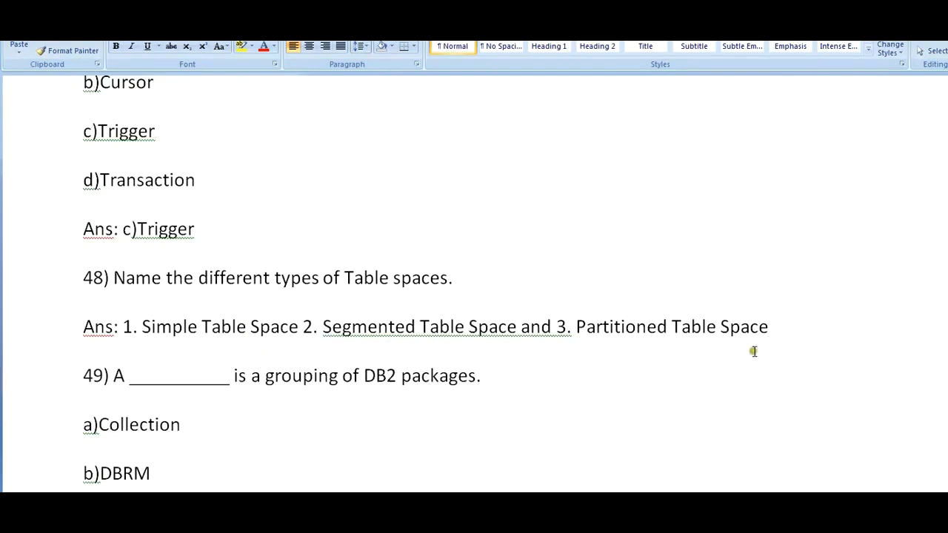
scroll("down", 3)
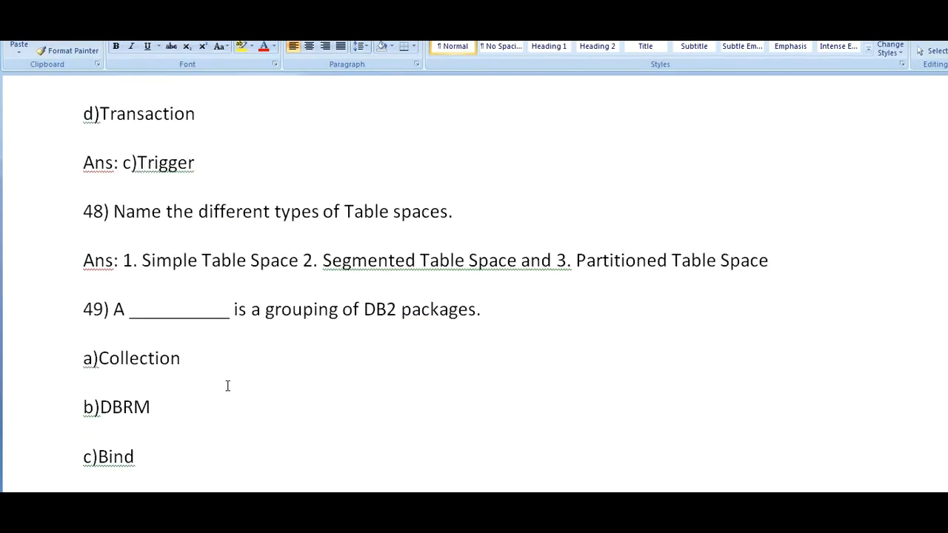
scroll("down", 3)
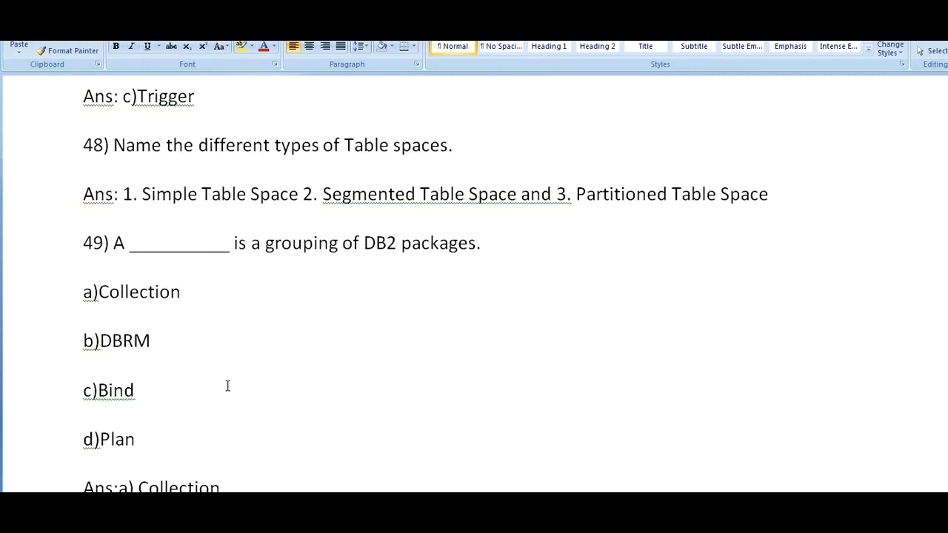
scroll("down", 3)
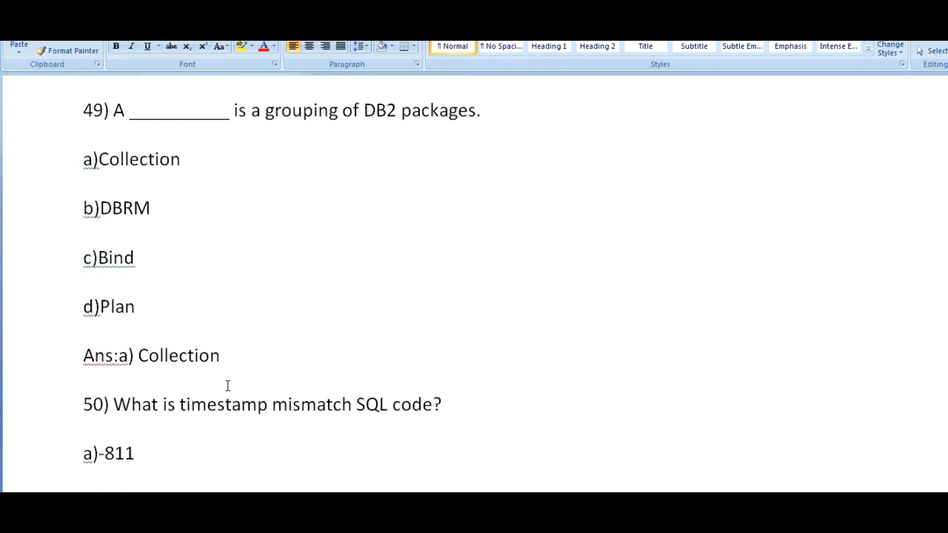
scroll("down", 3)
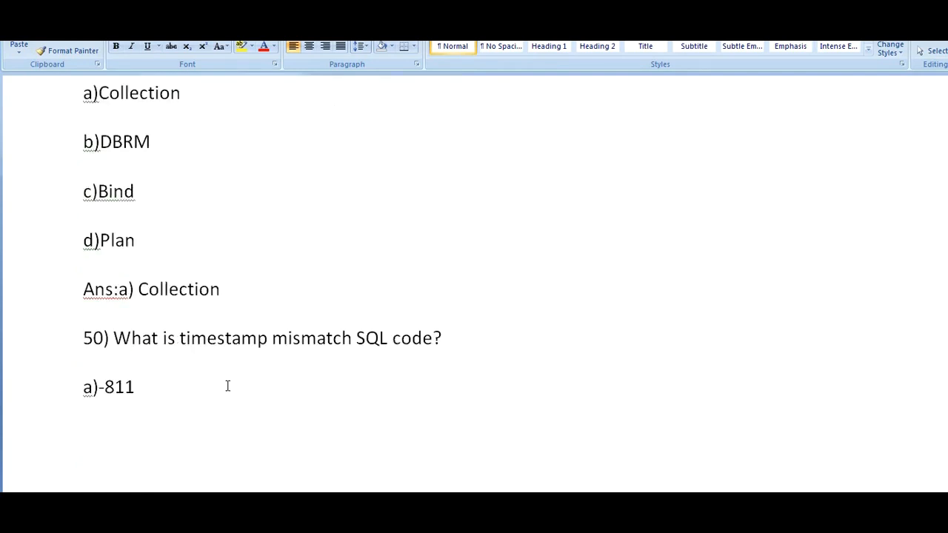
scroll("down", 3)
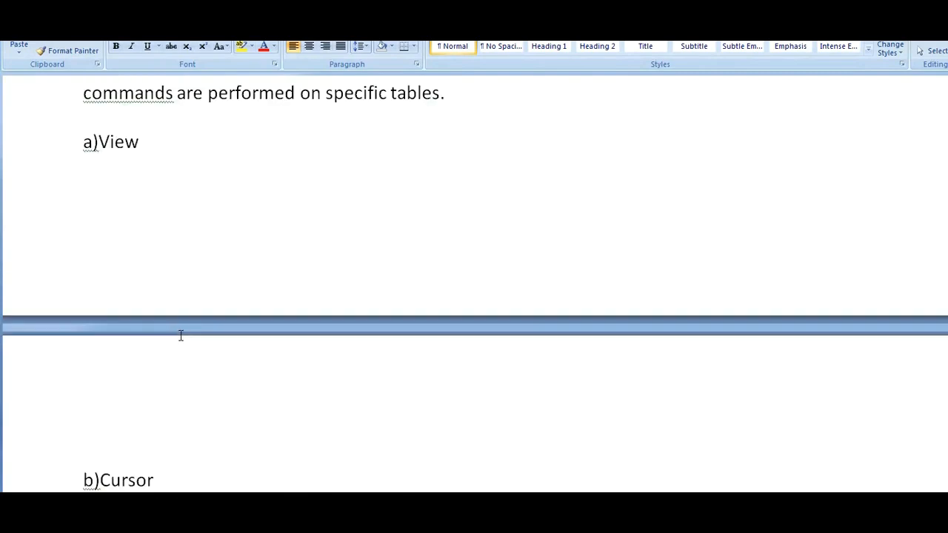
Return the view to question 39 on row sorting, showing its four index options
scroll("down", 3)
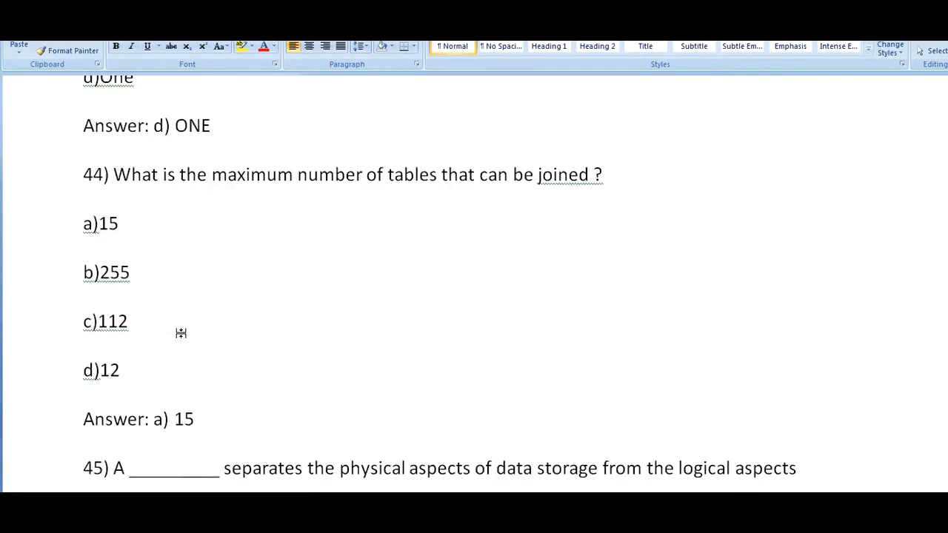
scroll("down", 3)
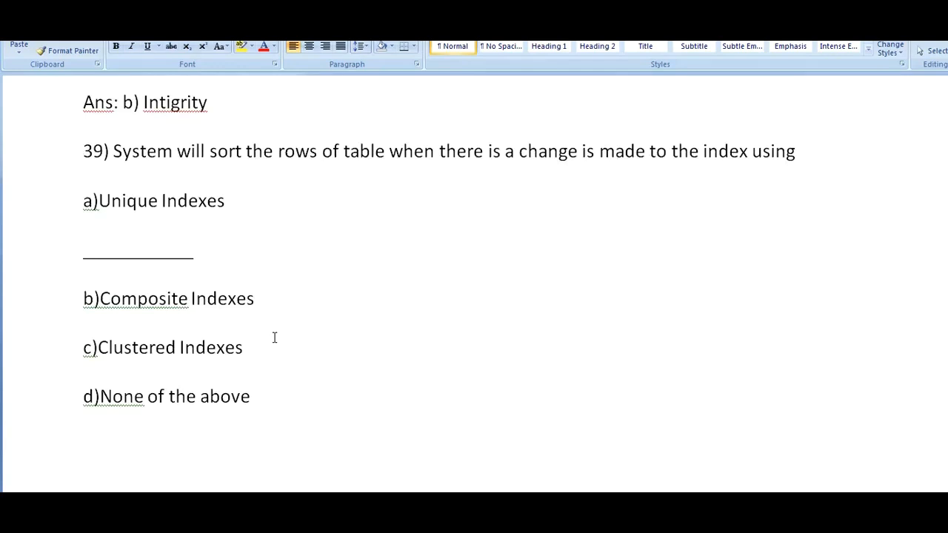
mouse_move(311, 405)
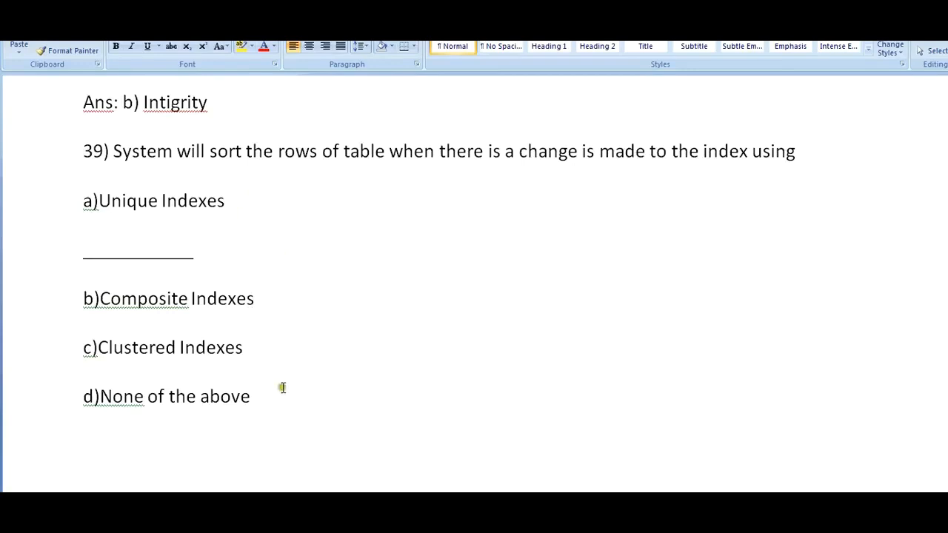
mouse_move(321, 464)
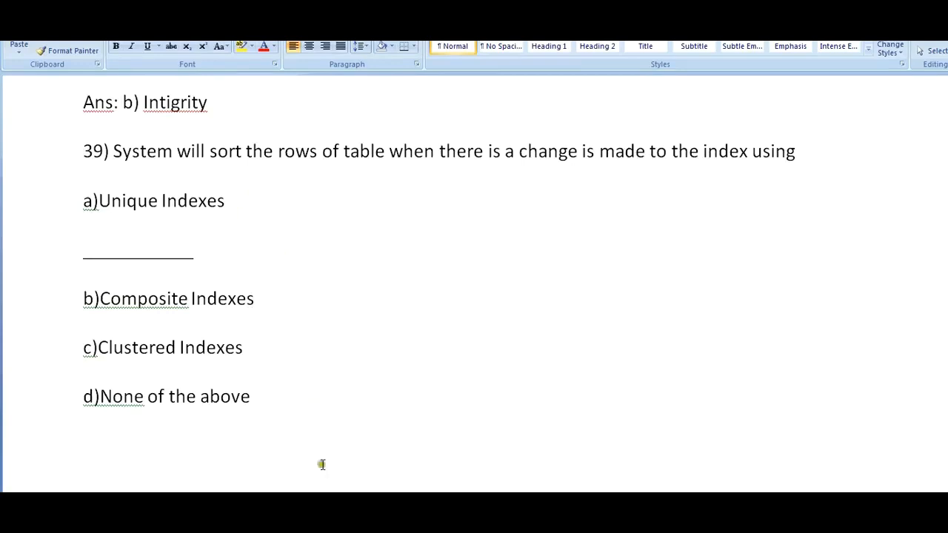